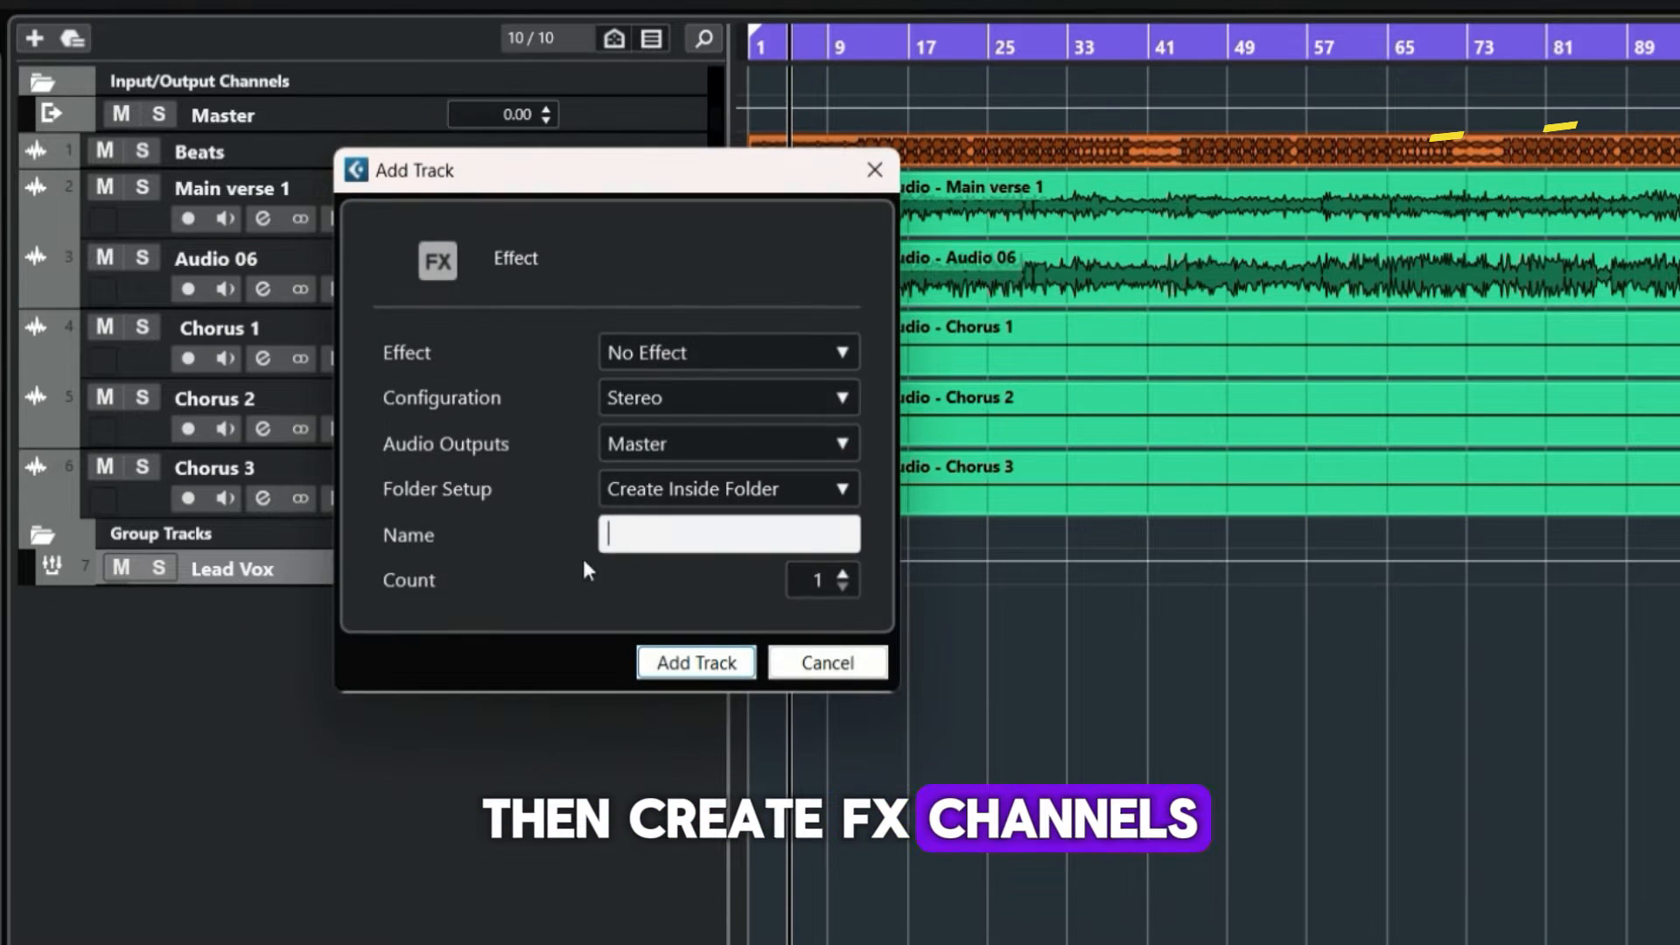
Name the new effect channel and load the Mix-Genius Verb Send chain from Mixing Presets
{"action": "left_click", "coordinate": [695, 661]}
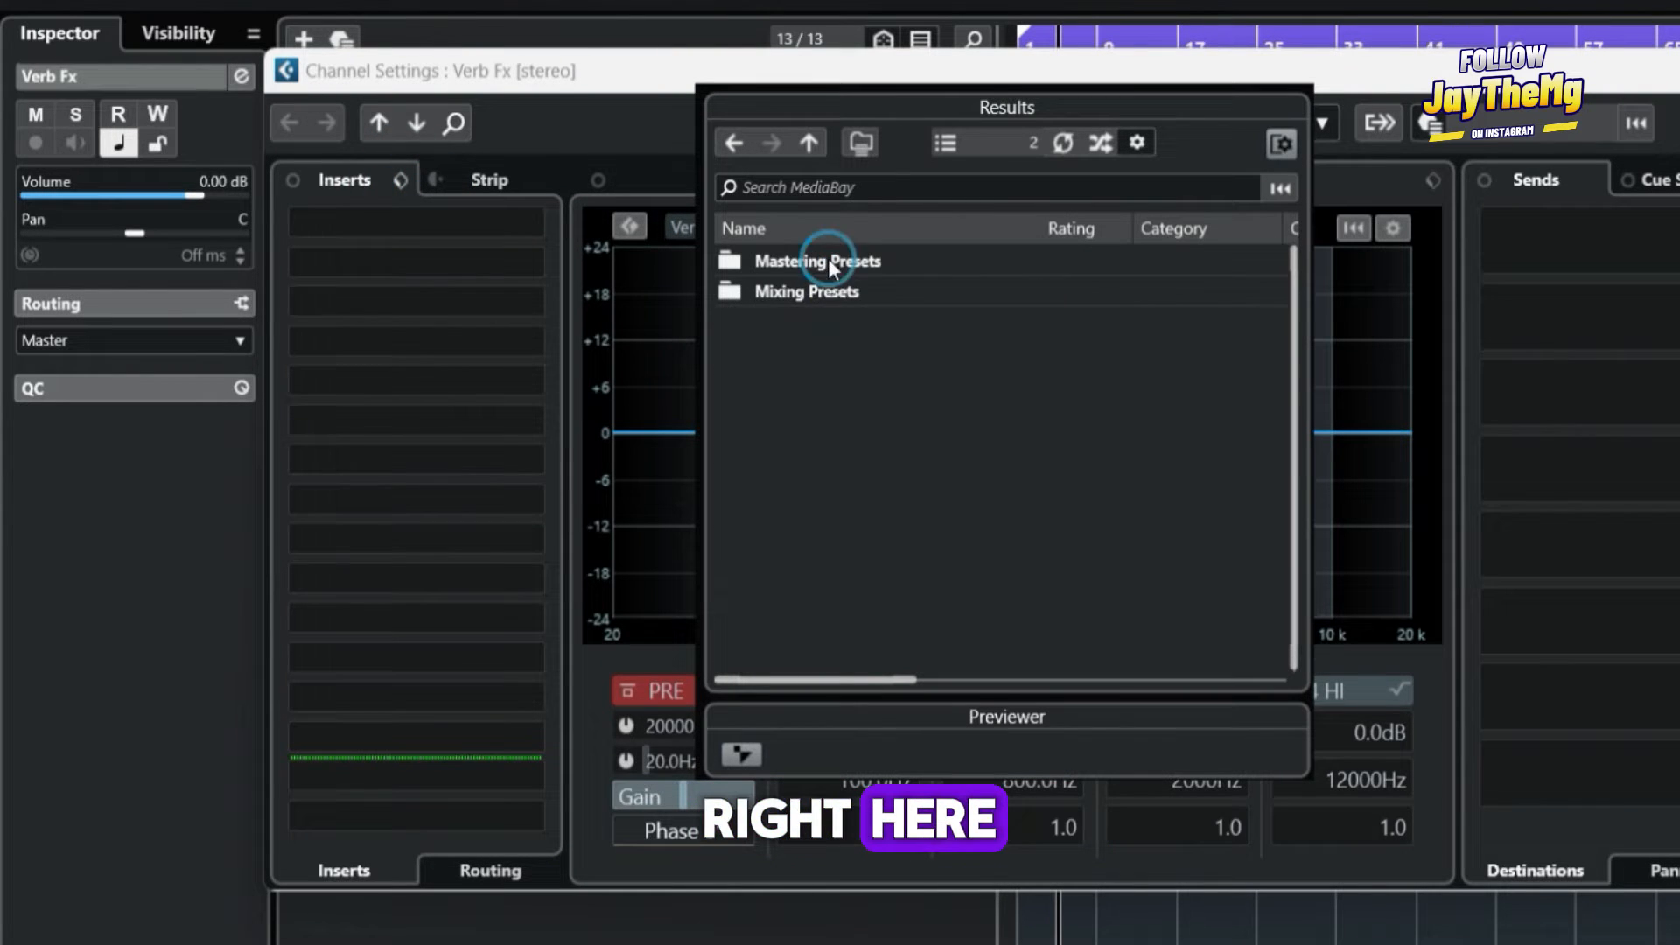
{"action": "double_click", "coordinate": [805, 290]}
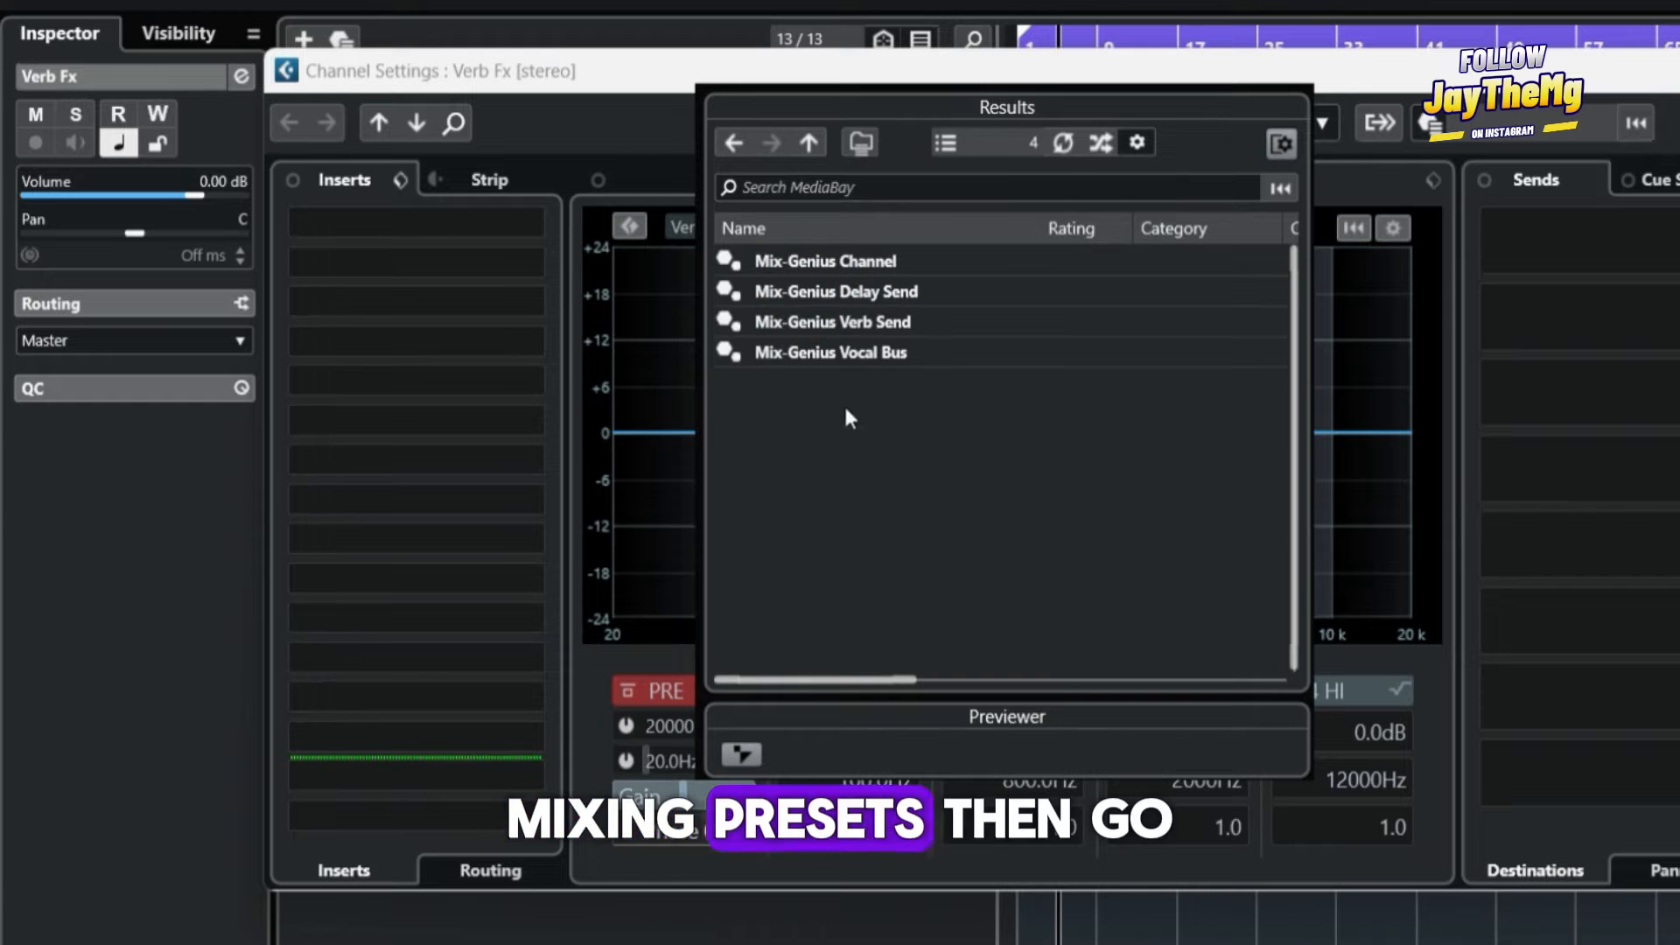
{"action": "left_click", "coordinate": [832, 322]}
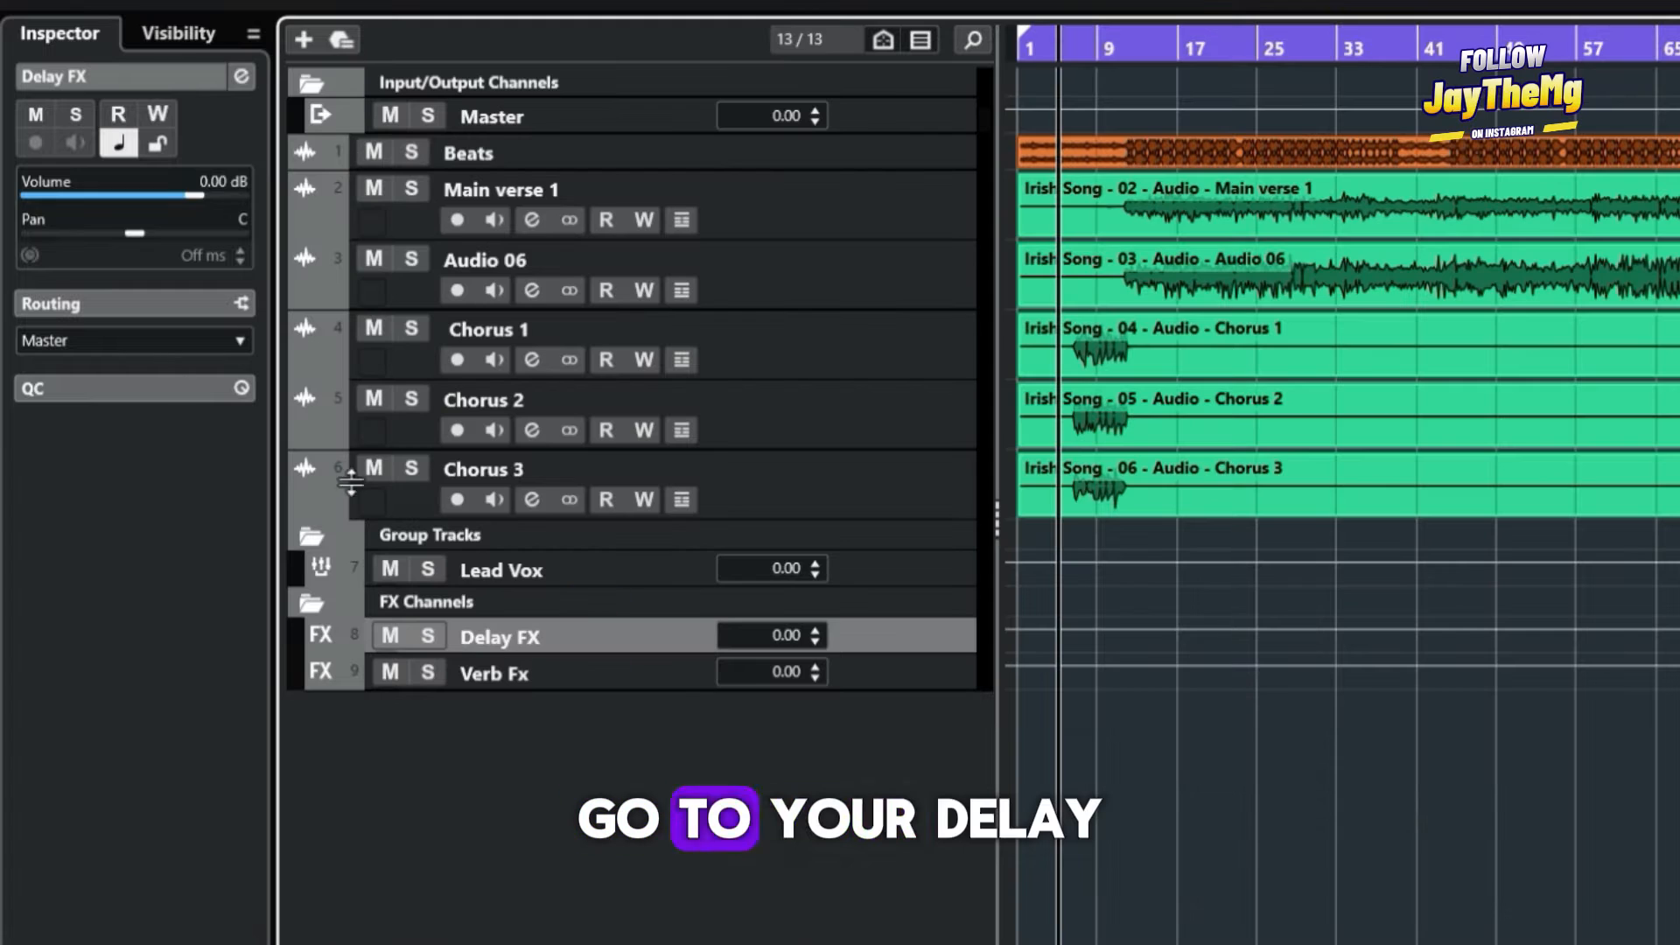
{"action": "double_click", "coordinate": [499, 637]}
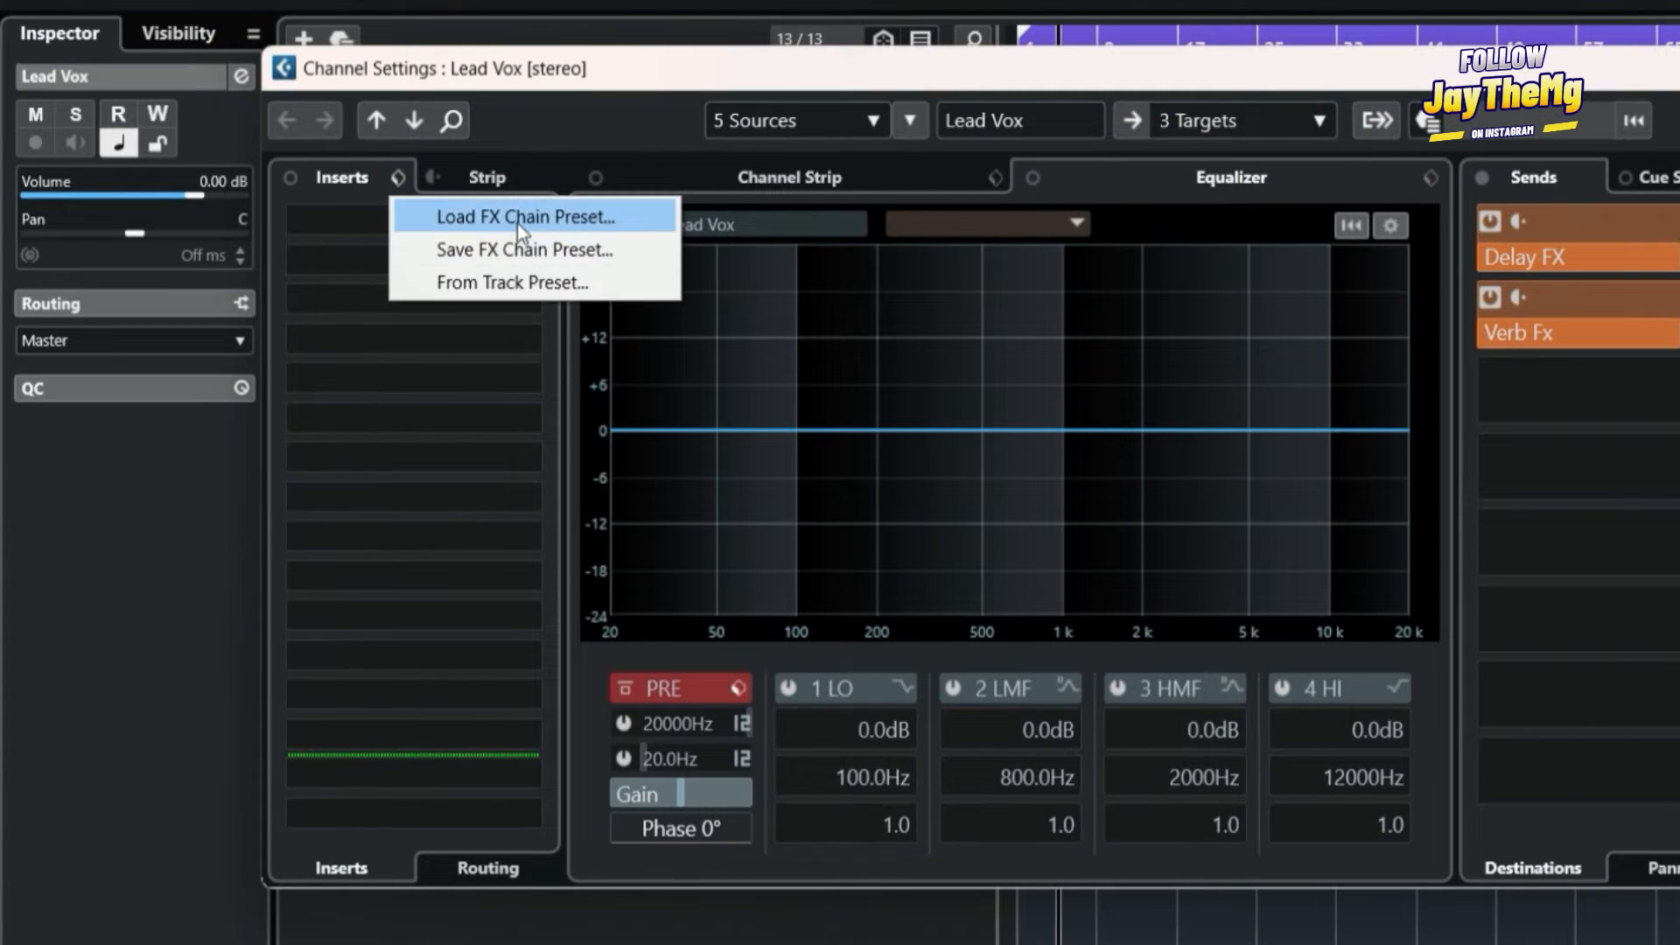
Load the Mix-Genius Vocal Bus FX chain onto Lead Vox and enter -20
{"action": "left_click", "coordinate": [524, 217]}
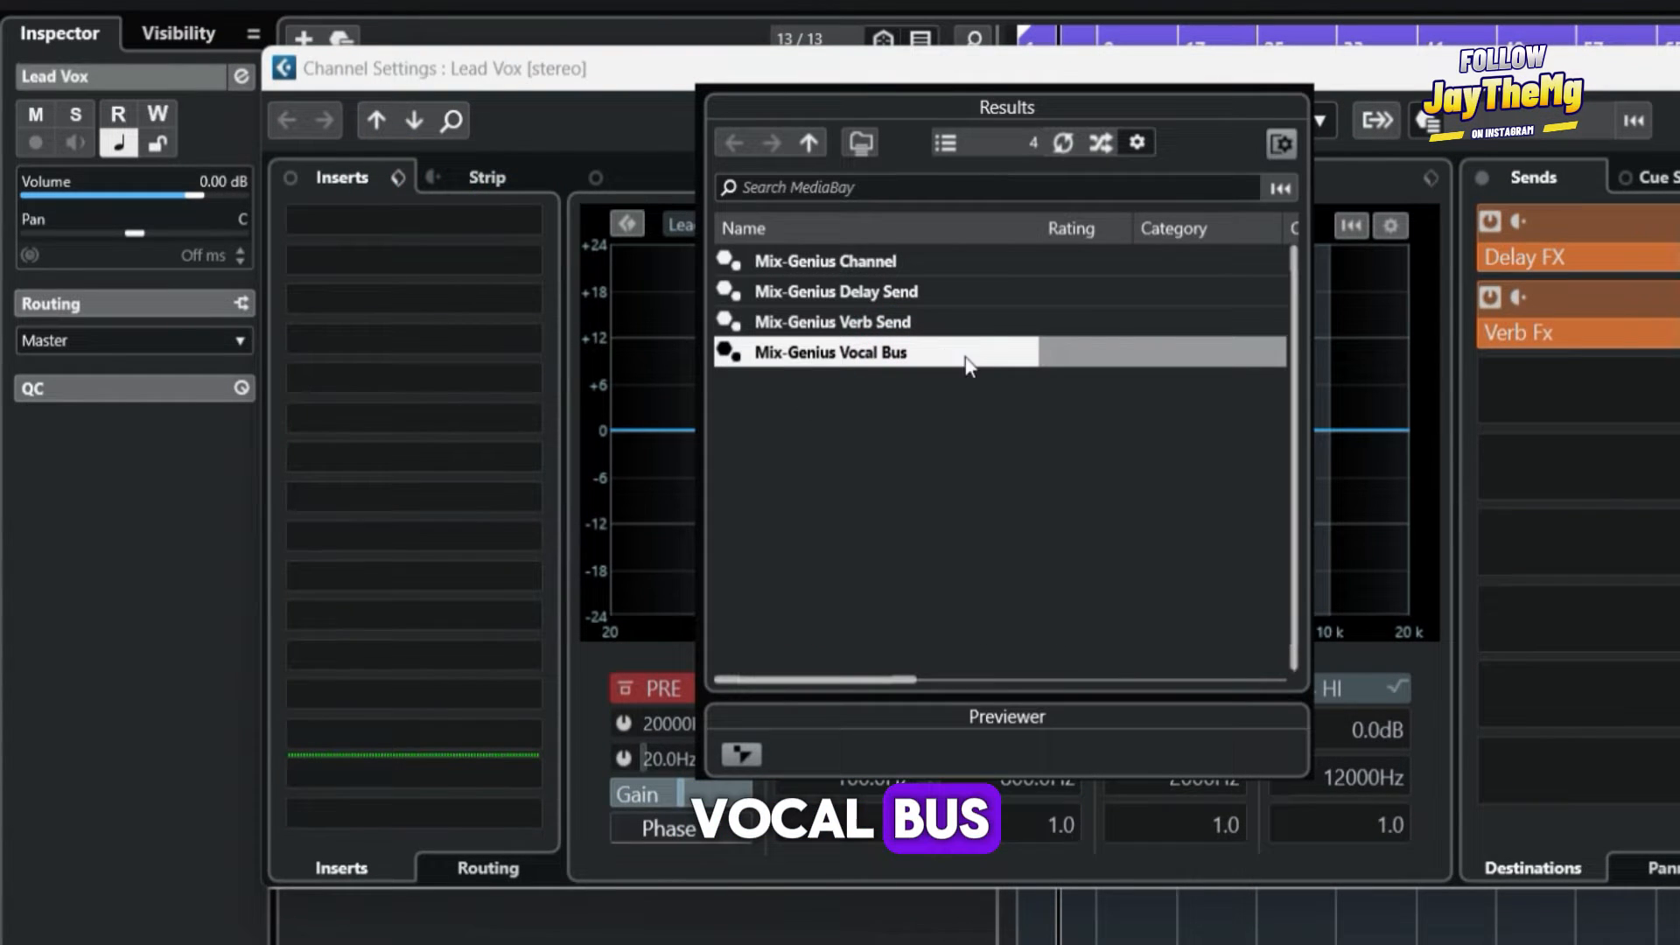
{"action": "double_click", "coordinate": [828, 352]}
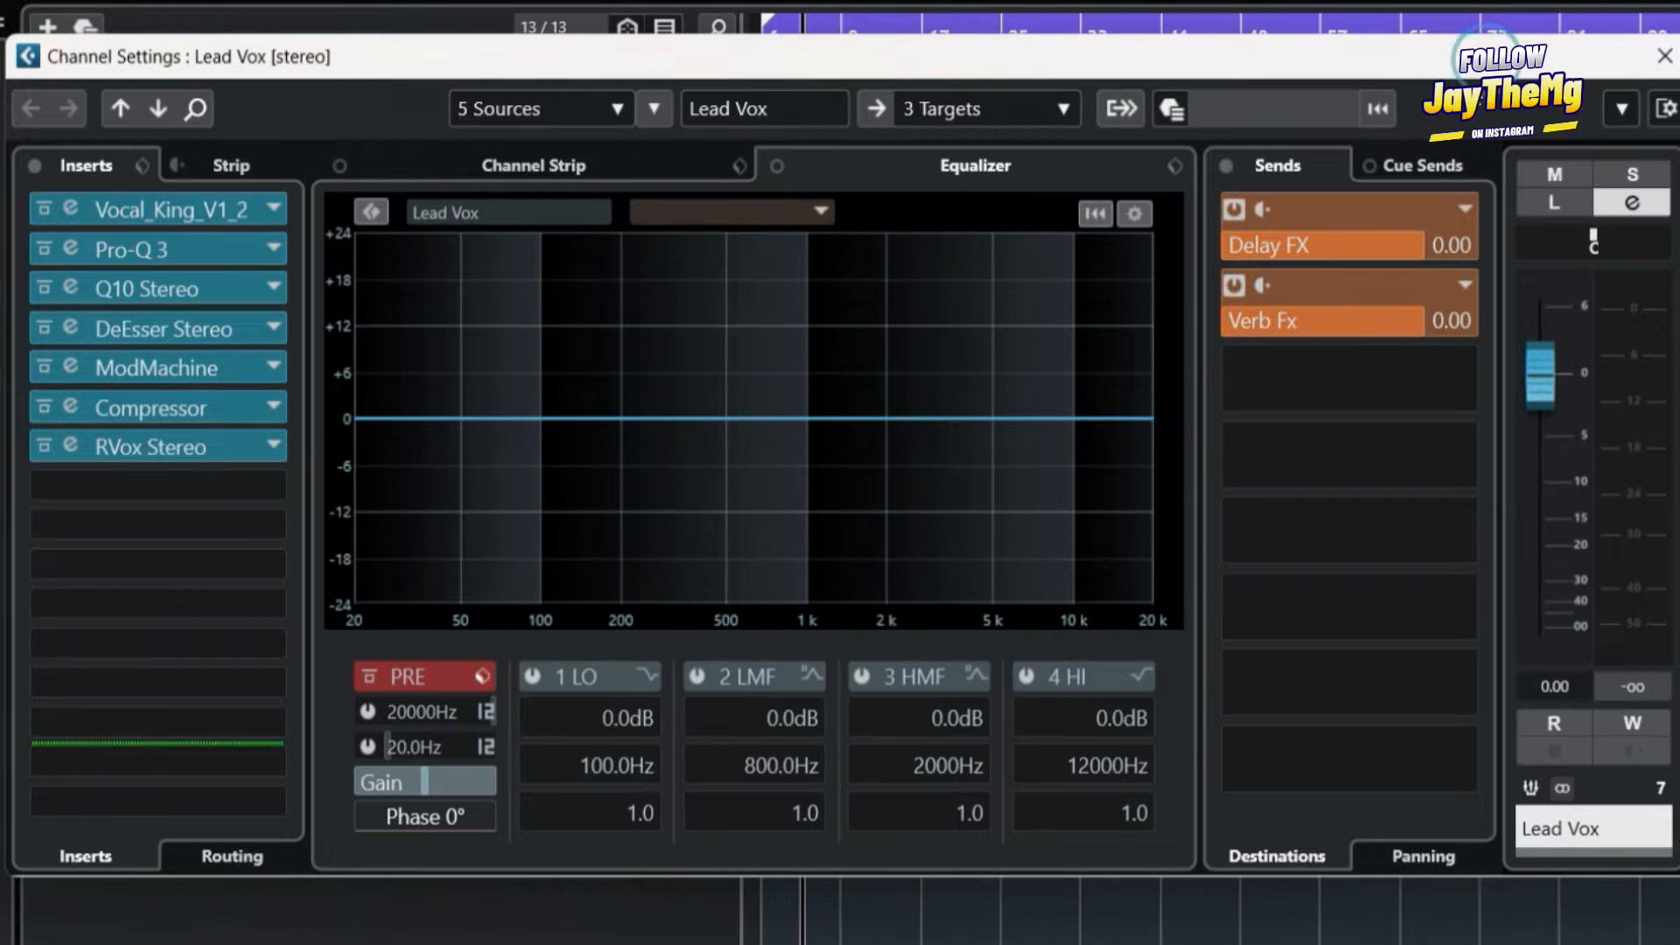
{"action": "type", "text": "-20"}
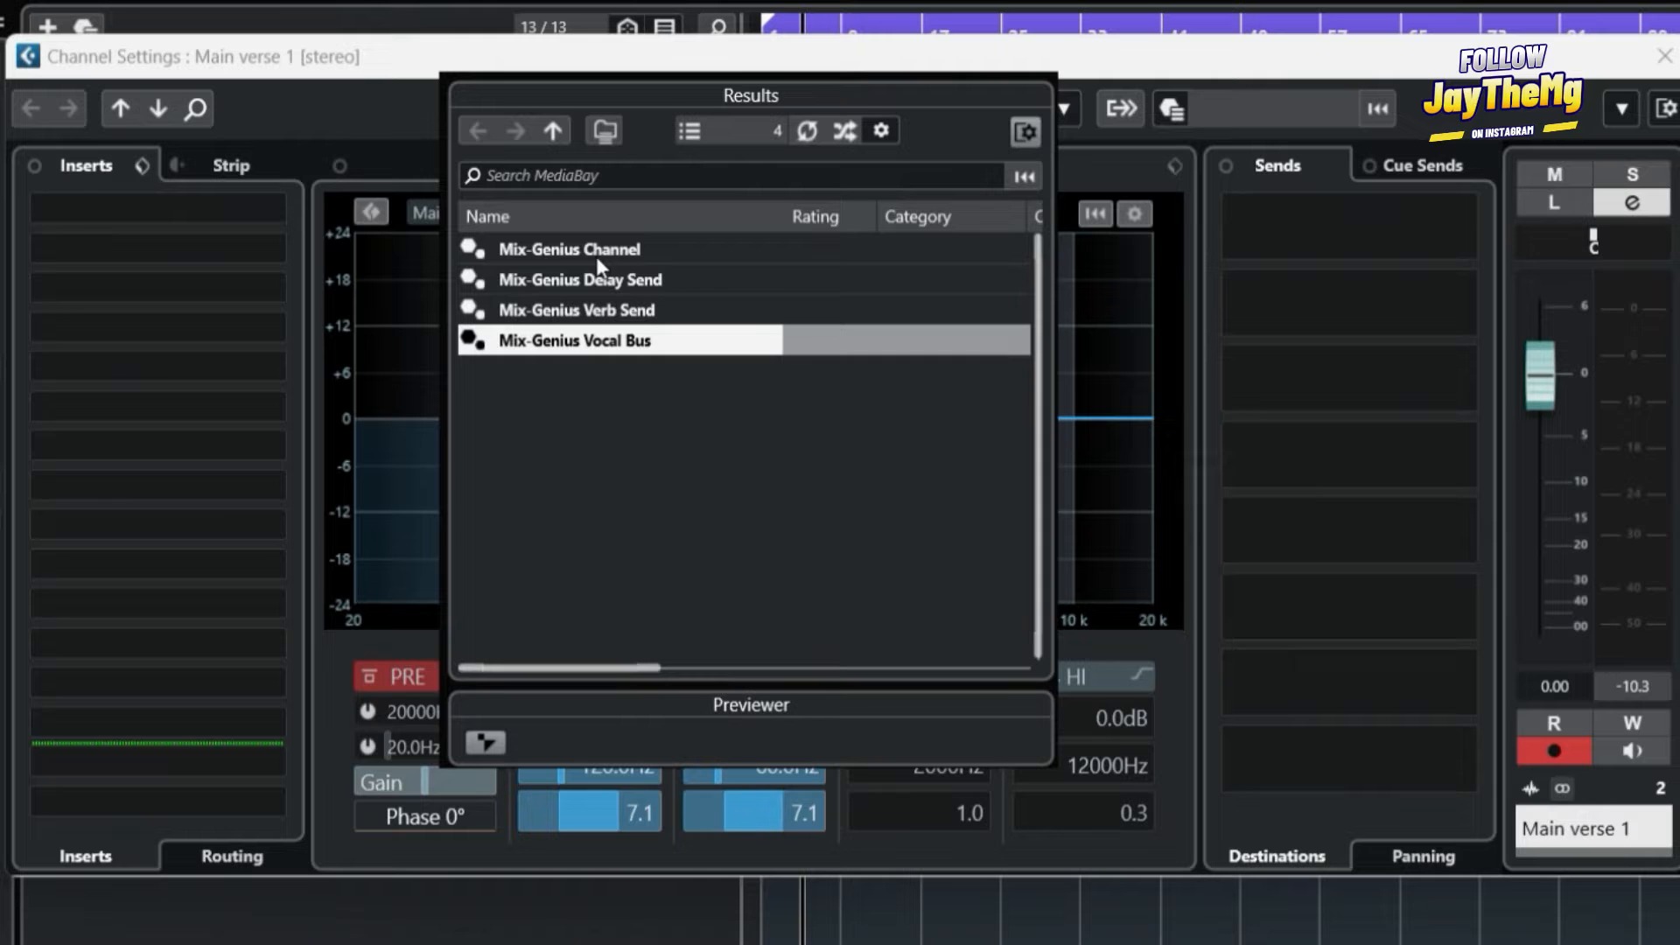
Load the Mix-Genius Channel chain onto Main verse 1 and copy its channel settings
{"action": "double_click", "coordinate": [569, 249]}
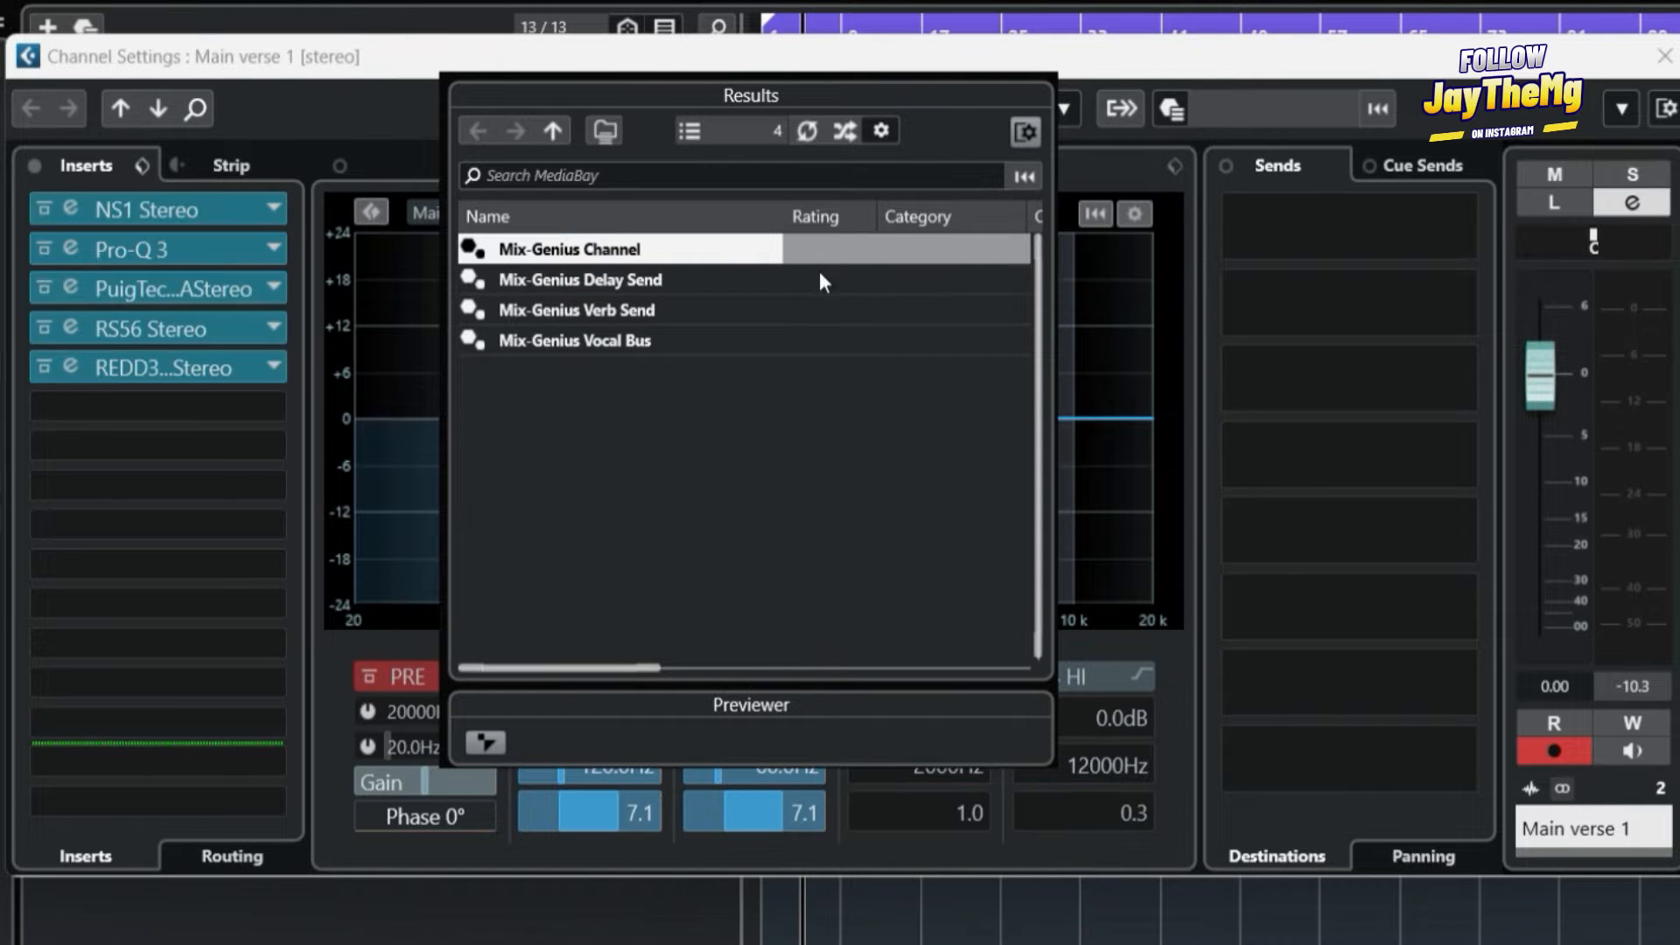
{"action": "left_click", "coordinate": [1175, 167]}
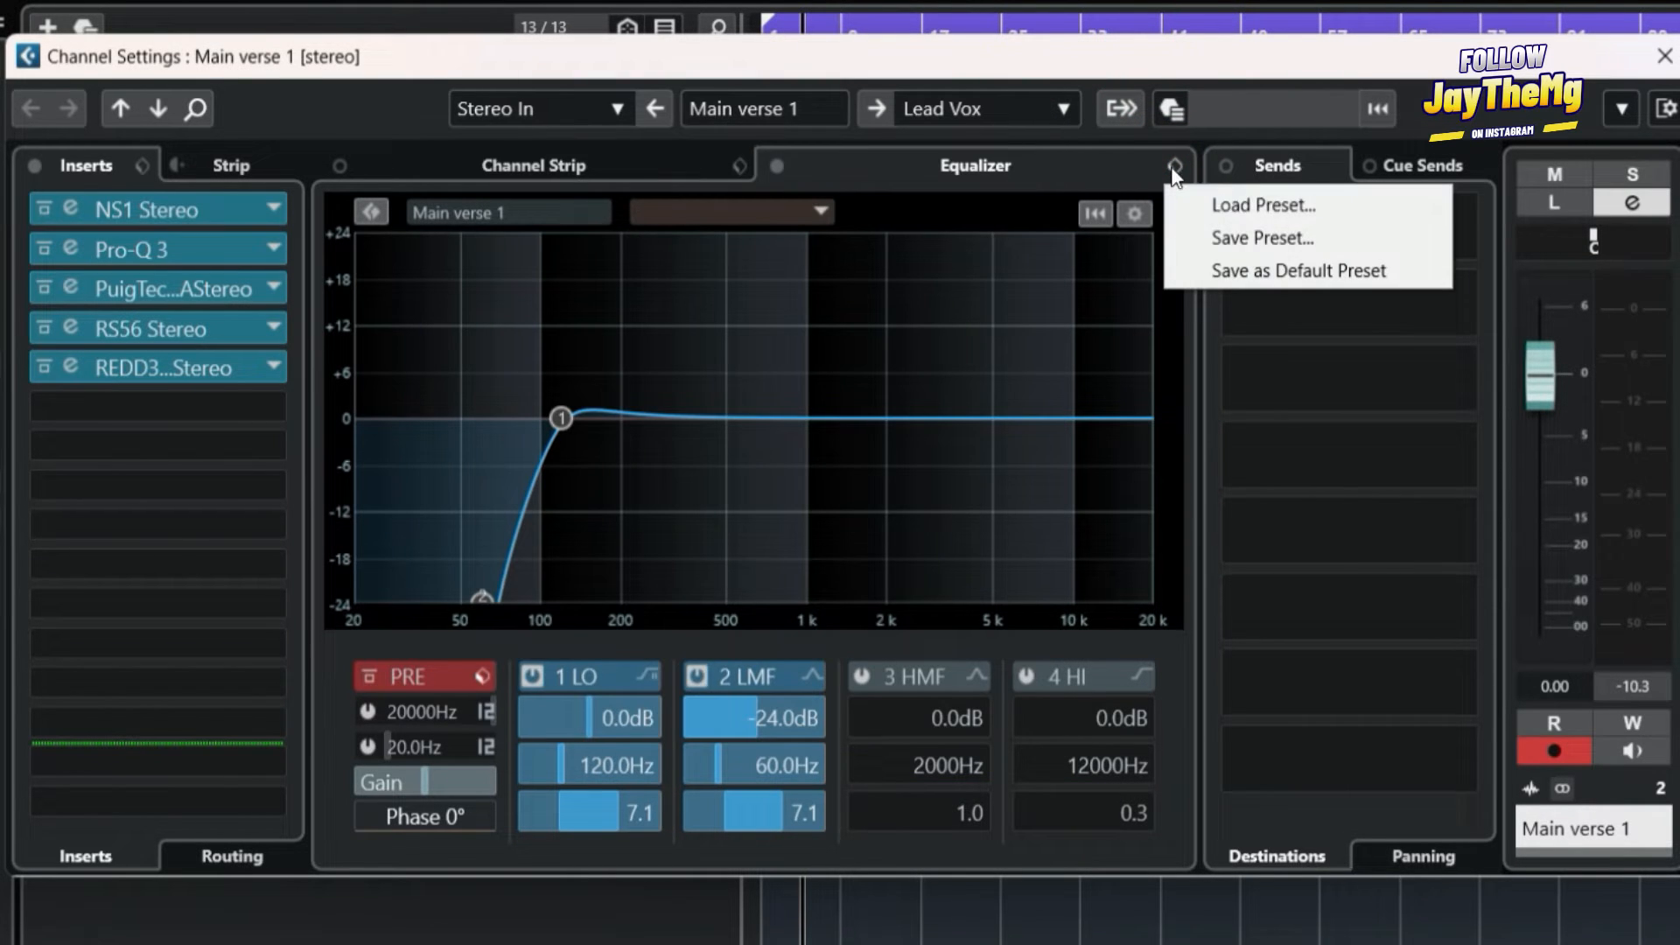
{"action": "left_click", "coordinate": [1263, 205]}
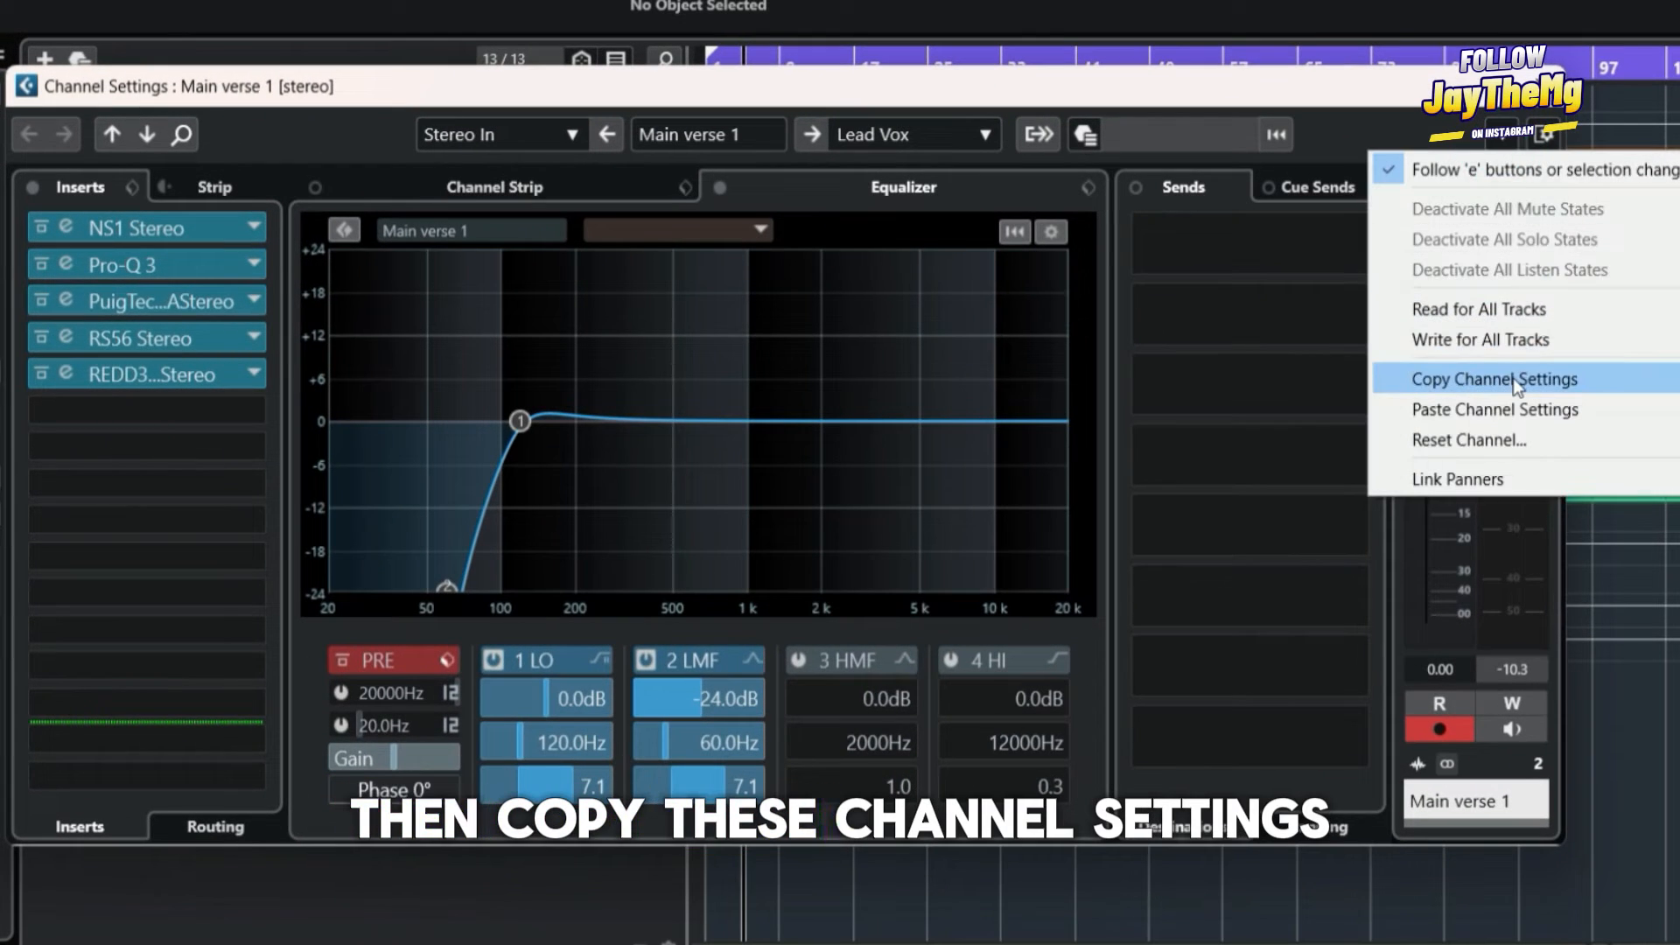
{"action": "left_click", "coordinate": [1493, 378]}
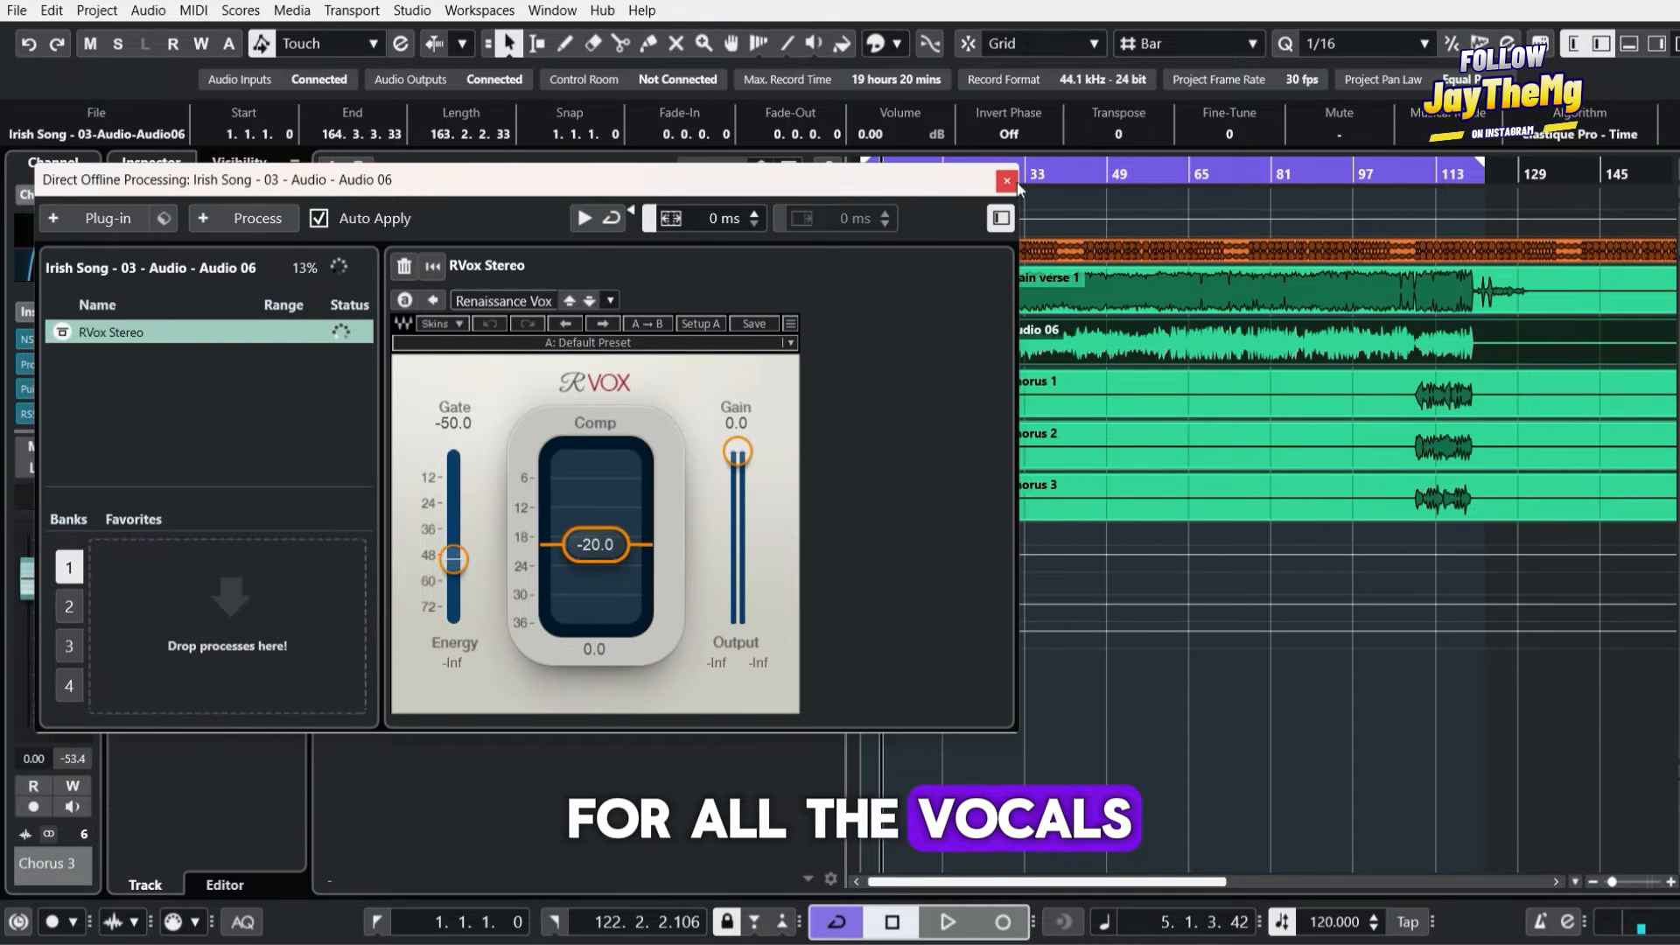
Close the RVox Direct Offline Processing window for Audio 06
{"action": "left_click", "coordinate": [1005, 180]}
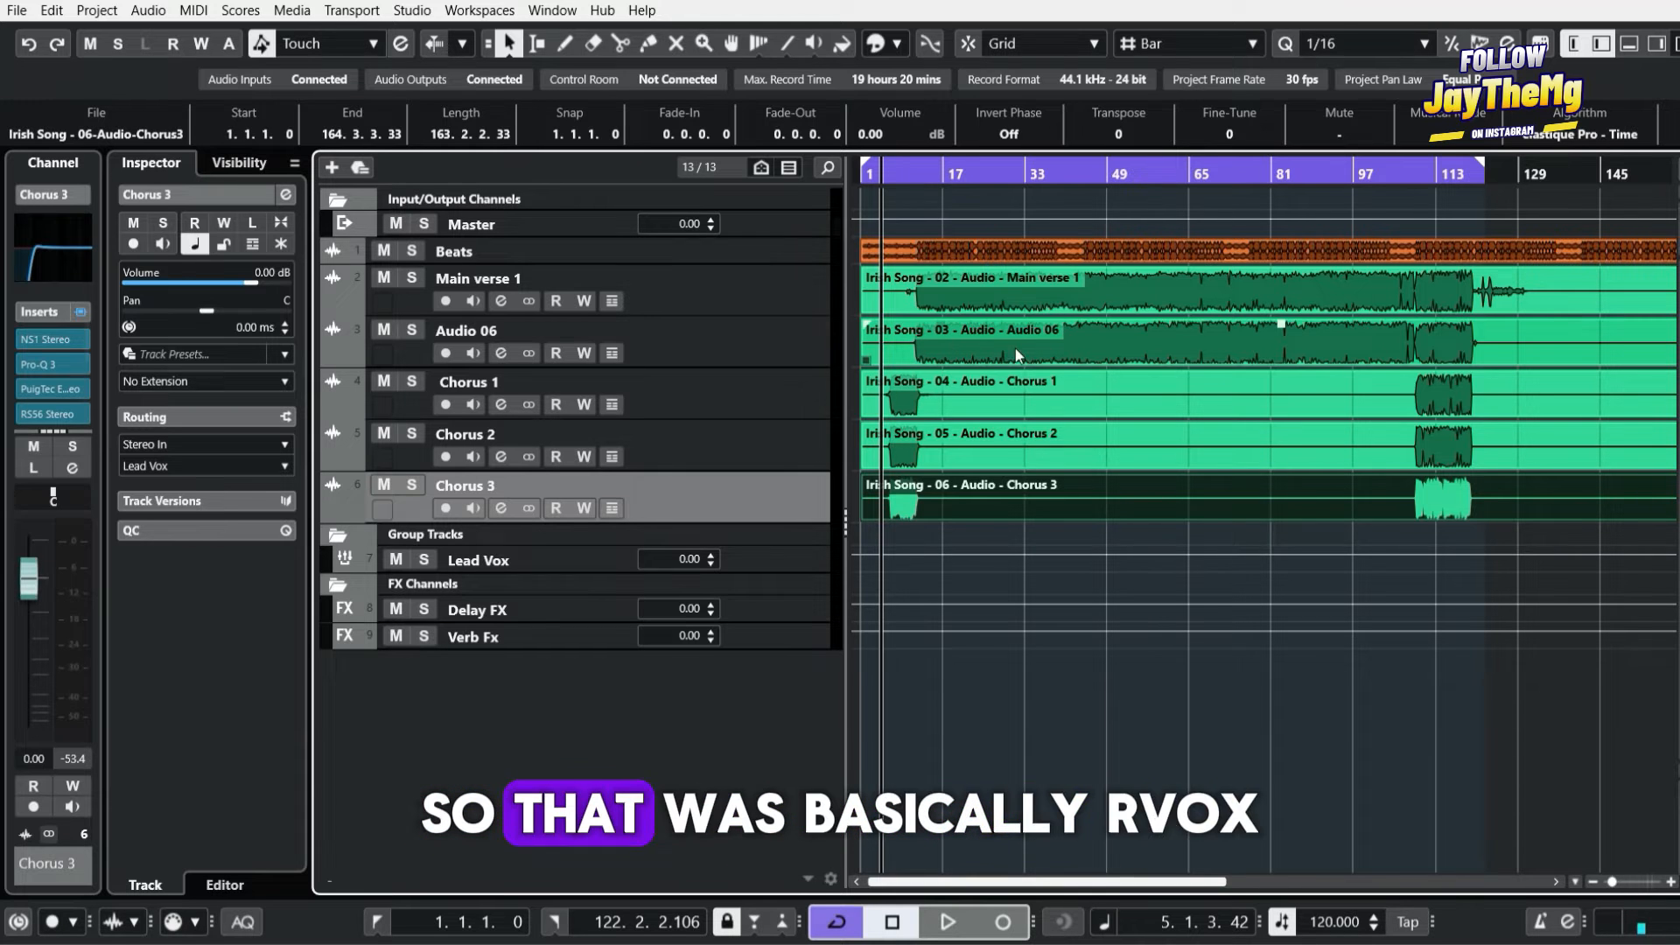
{"action": "mouse_move", "coordinate": [968, 327]}
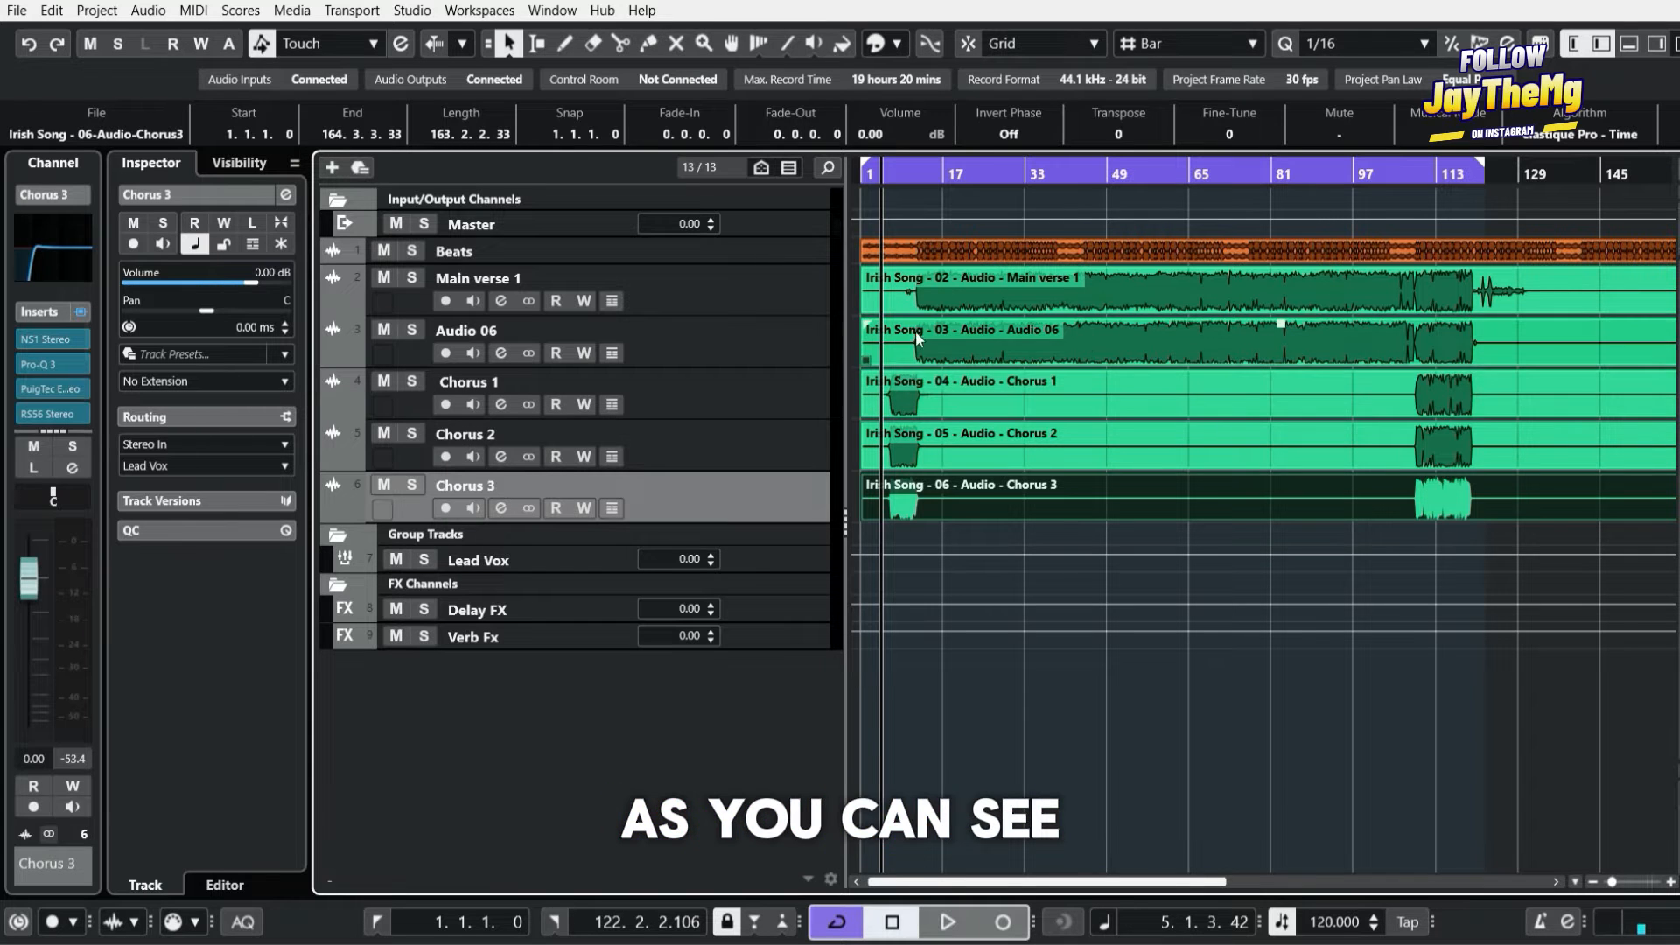
{"action": "mouse_move", "coordinate": [1192, 350]}
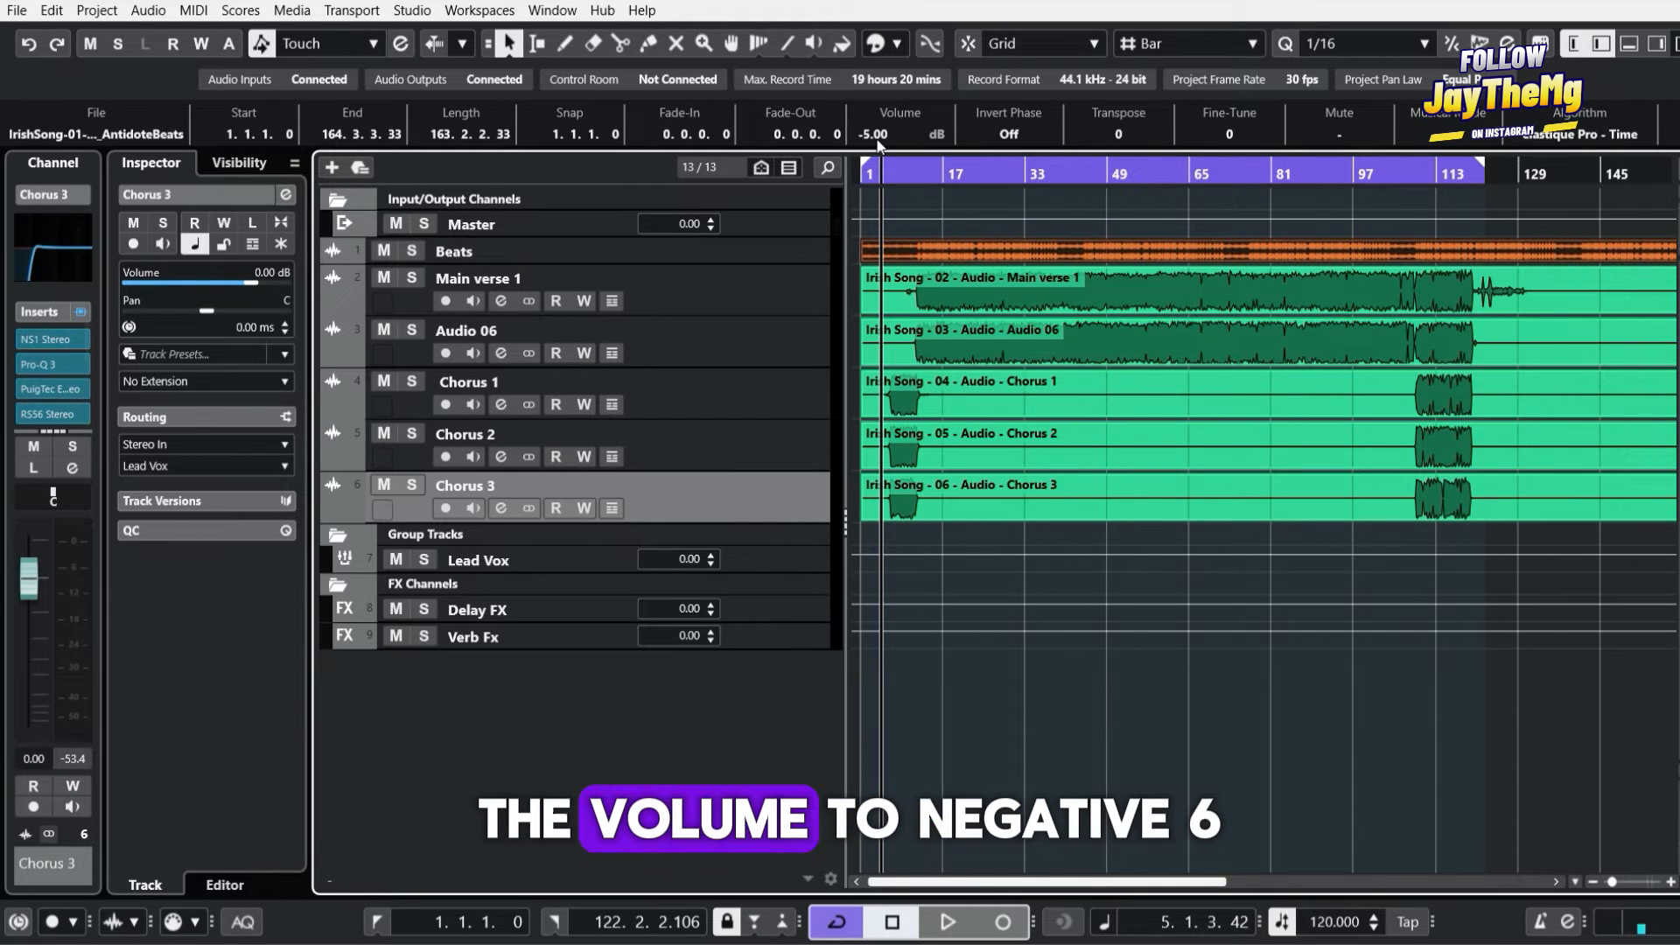
Lower the Beats event volume to about -5 dB in the Info Line
{"action": "left_click", "coordinate": [1097, 541]}
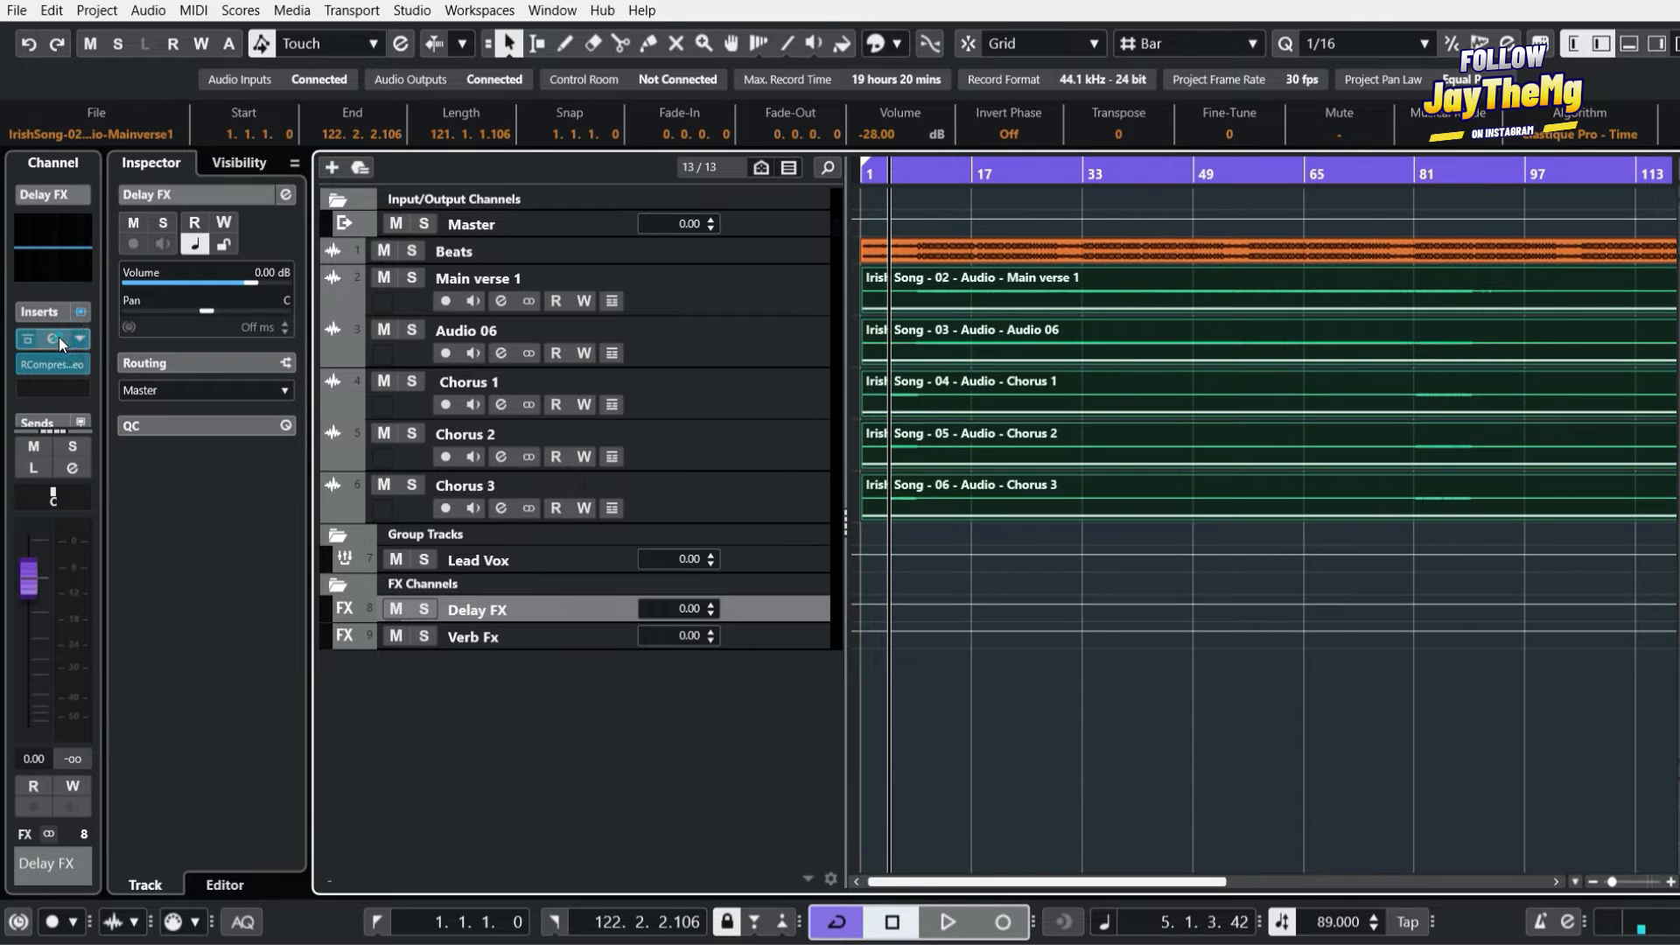
Set H-Delay on Delay FX to a quarter-note delay, then play and stop the song
{"action": "left_click", "coordinate": [49, 339]}
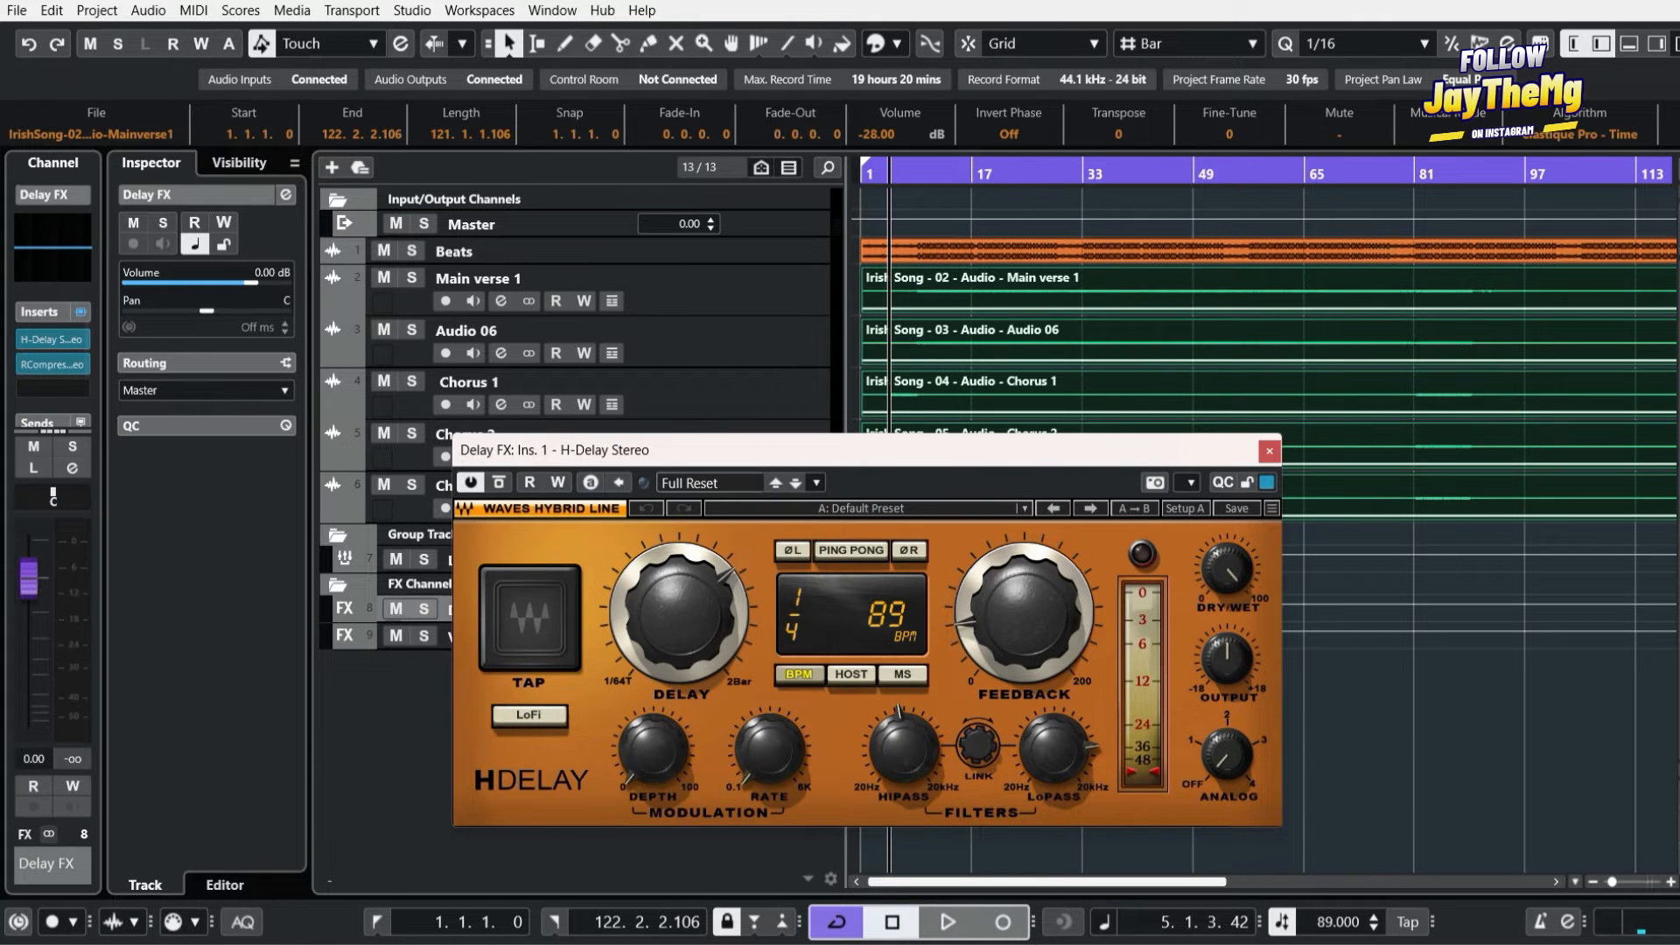
{"action": "left_click", "coordinate": [798, 674]}
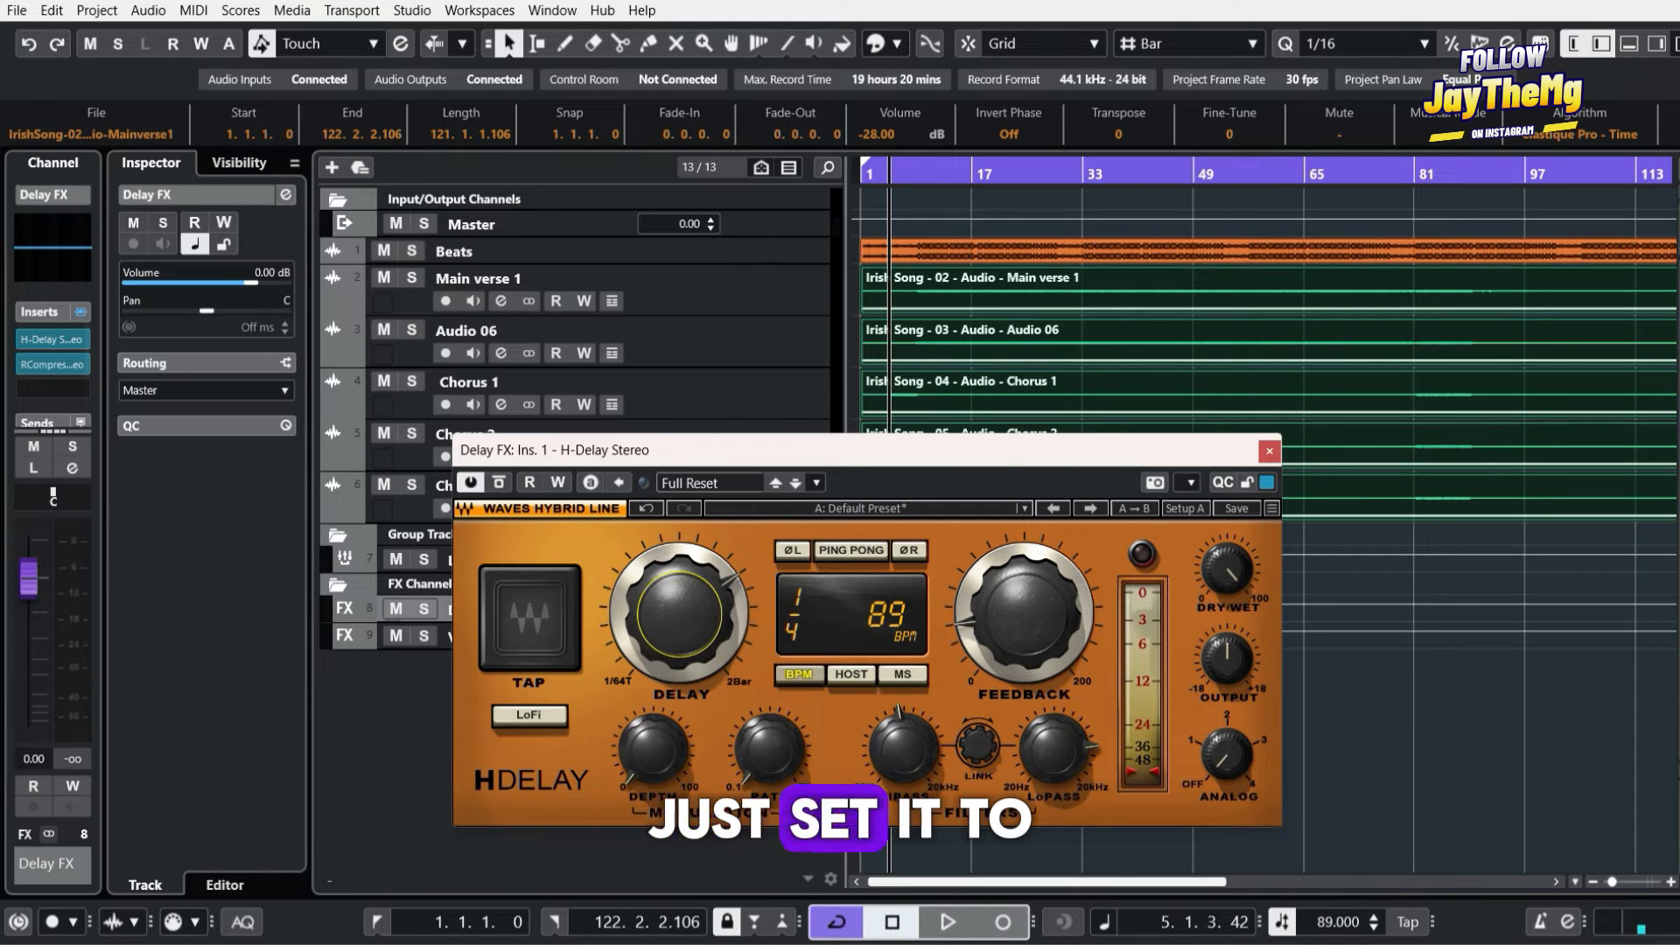
{"action": "left_click", "coordinate": [1269, 449]}
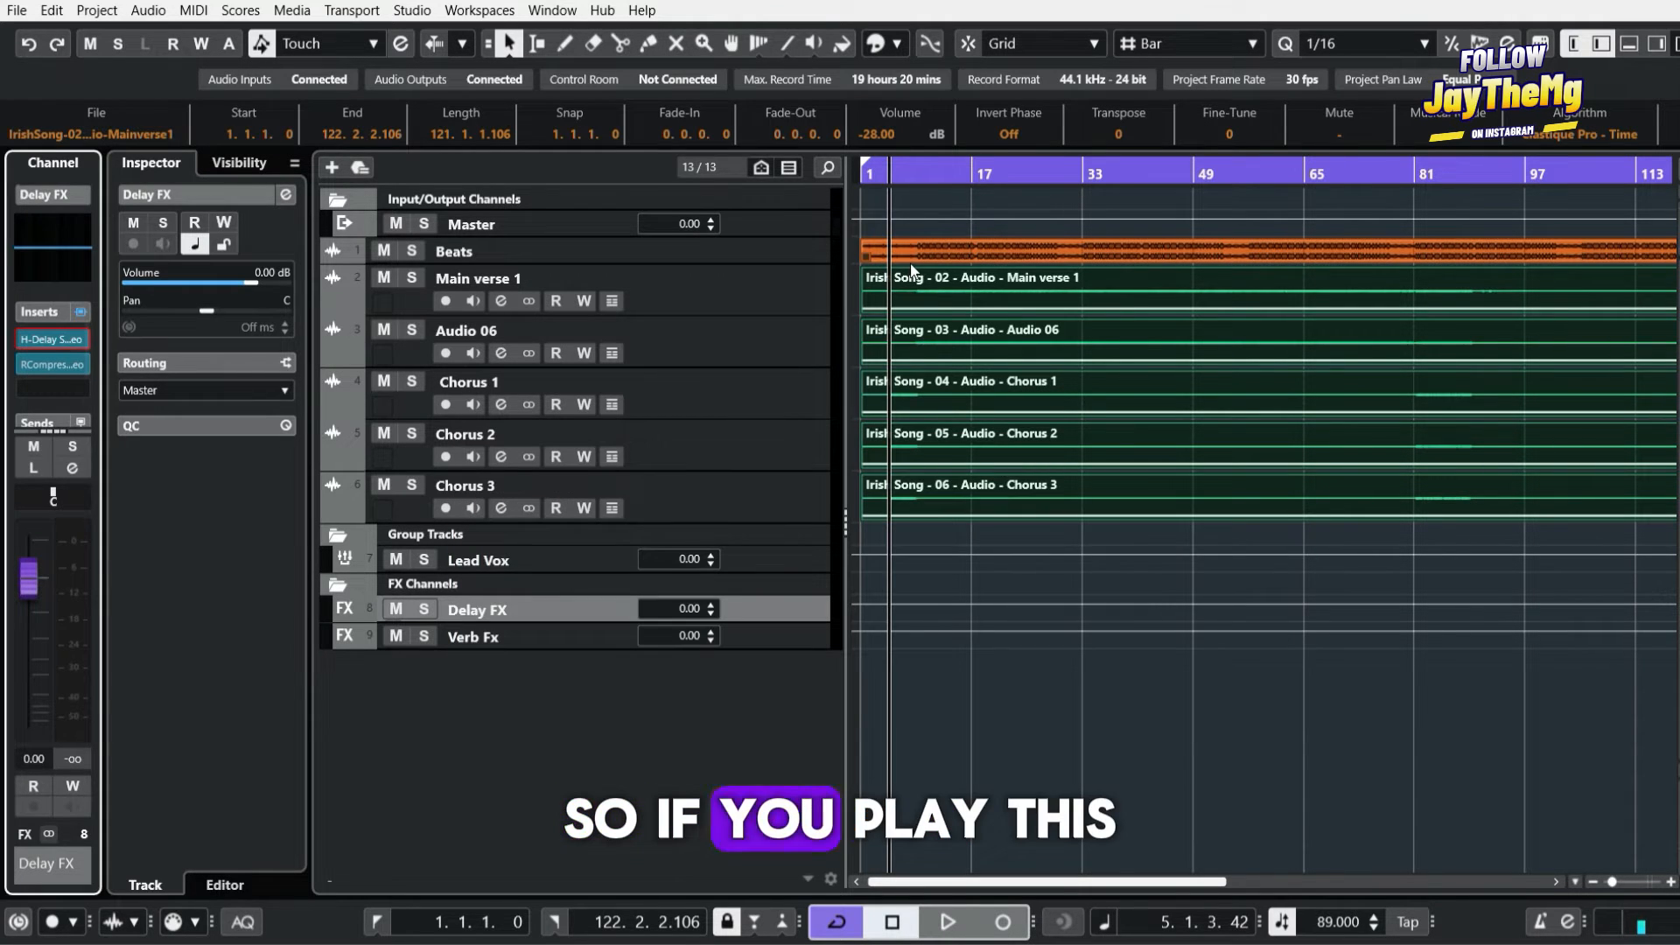
{"action": "left_click", "coordinate": [947, 923]}
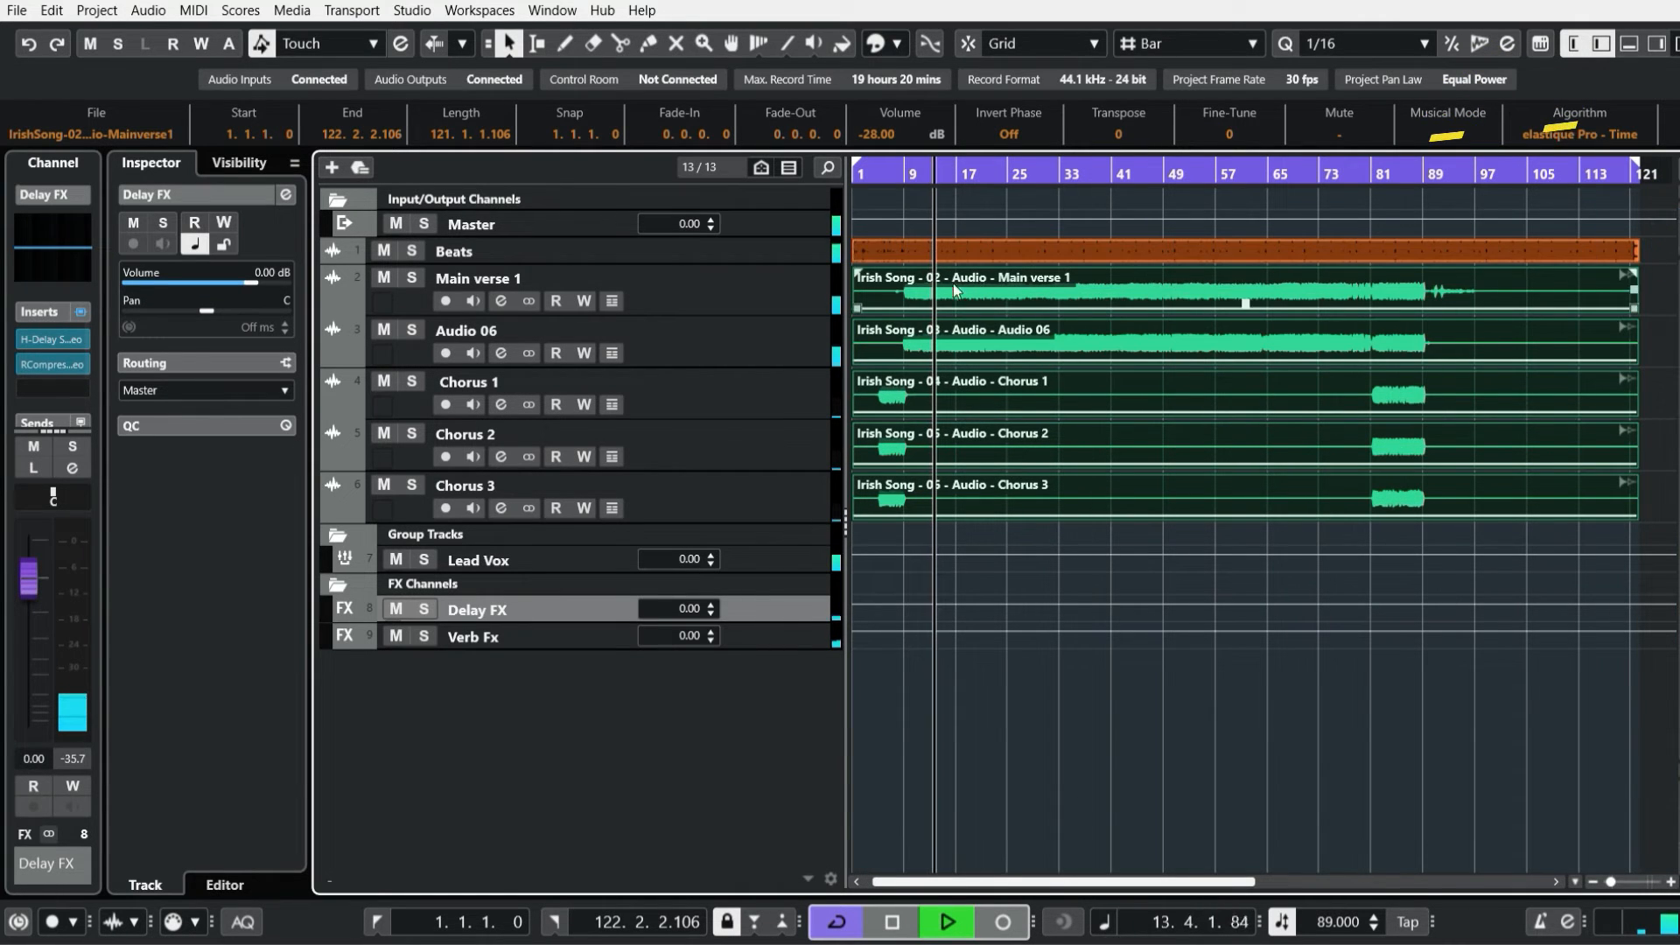
{"action": "left_click", "coordinate": [478, 279]}
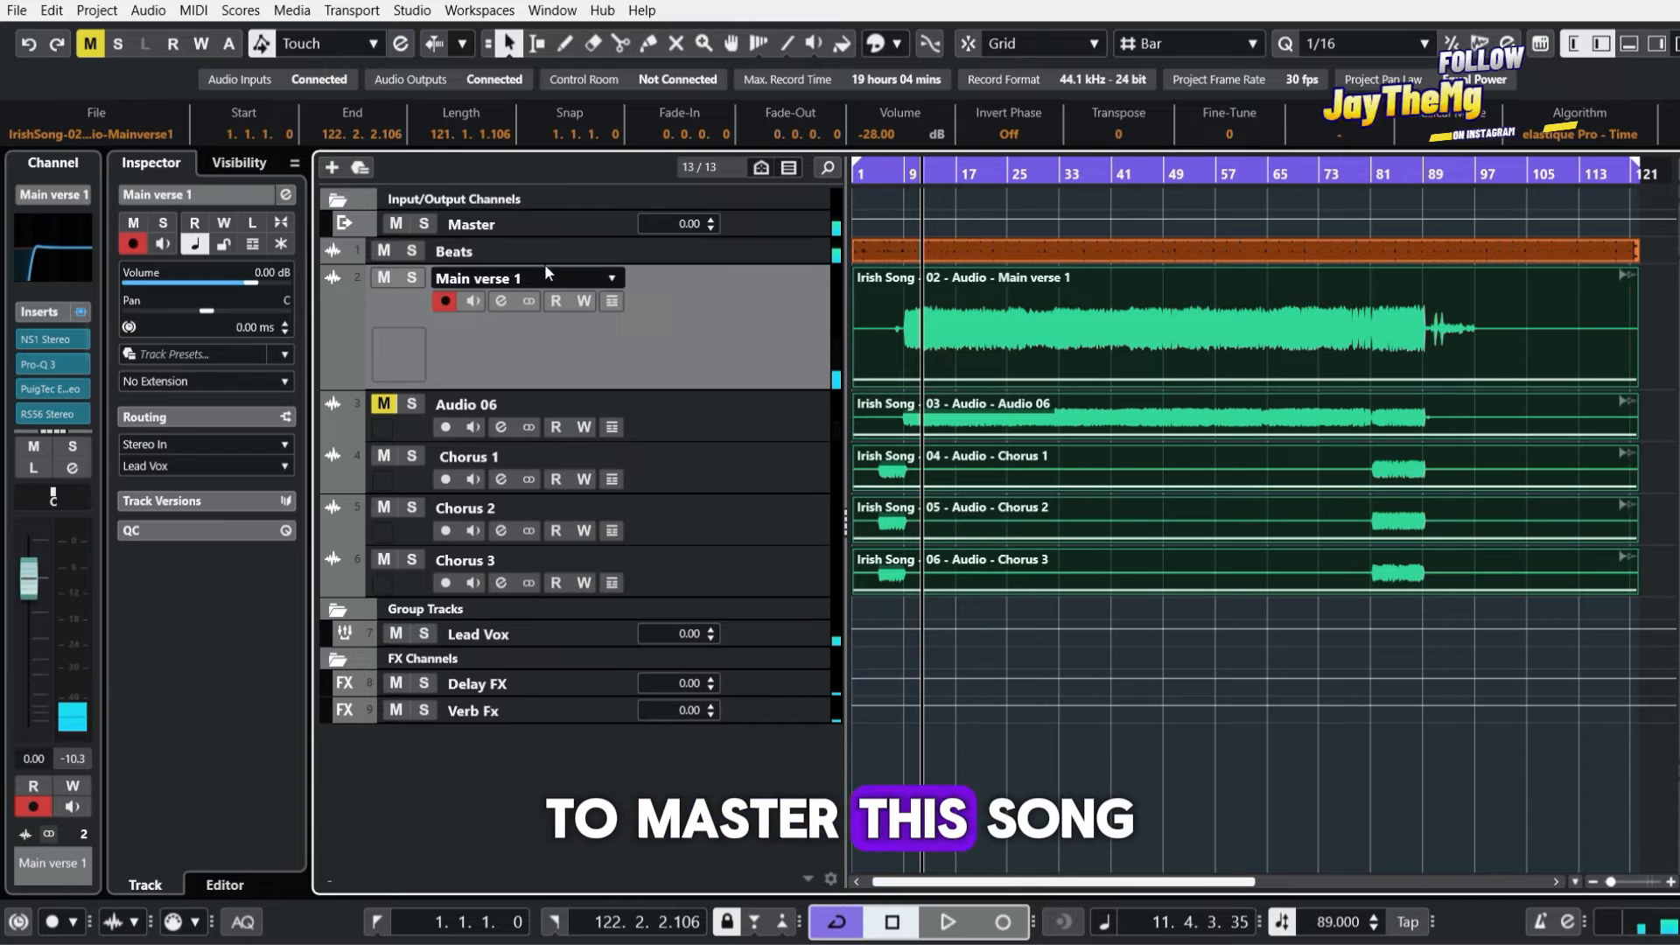
Load the Mix-Genius Master chain from Mastering Presets onto the Master channel
{"action": "left_click", "coordinate": [470, 224]}
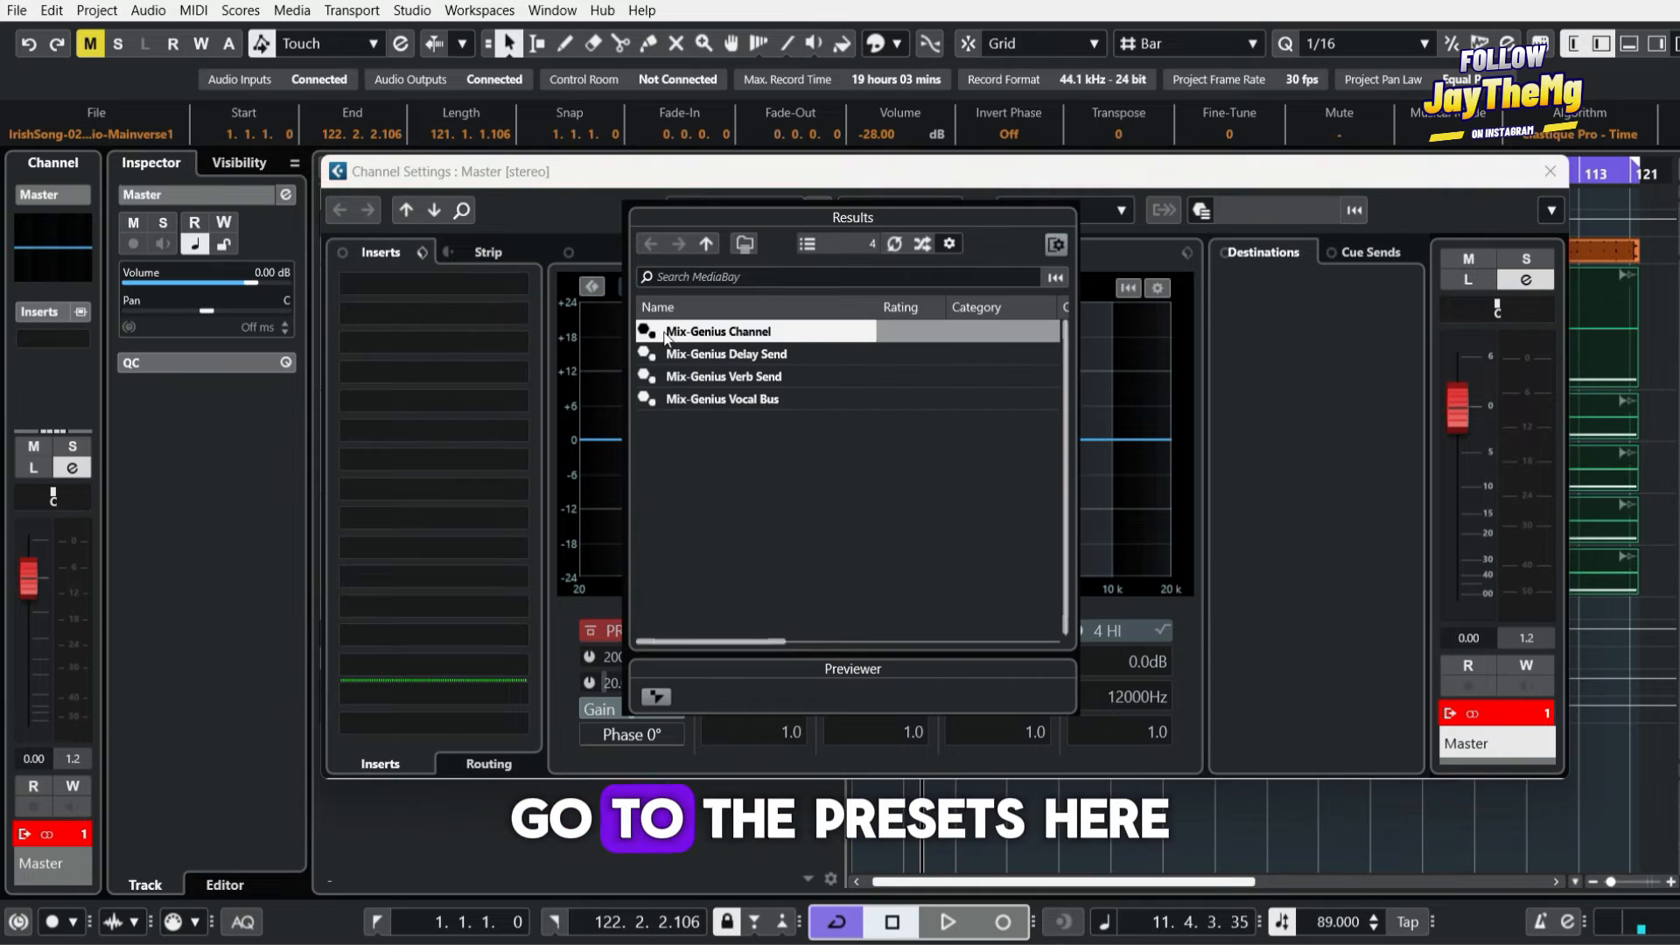
{"action": "left_click", "coordinate": [706, 244]}
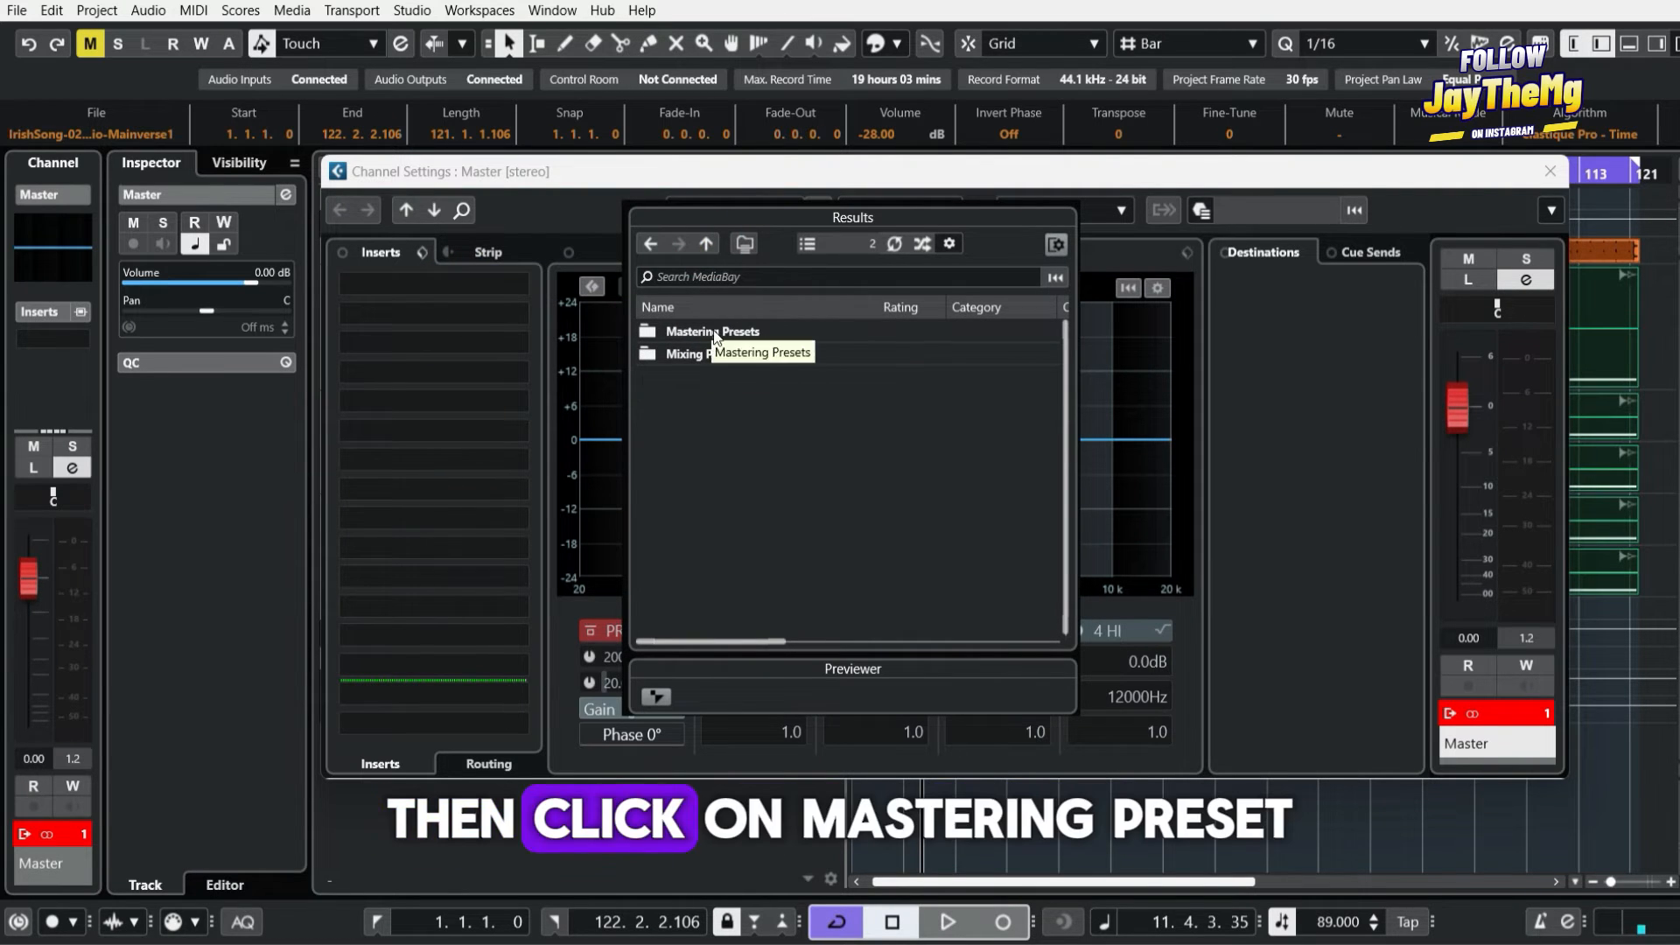
{"action": "double_click", "coordinate": [711, 330]}
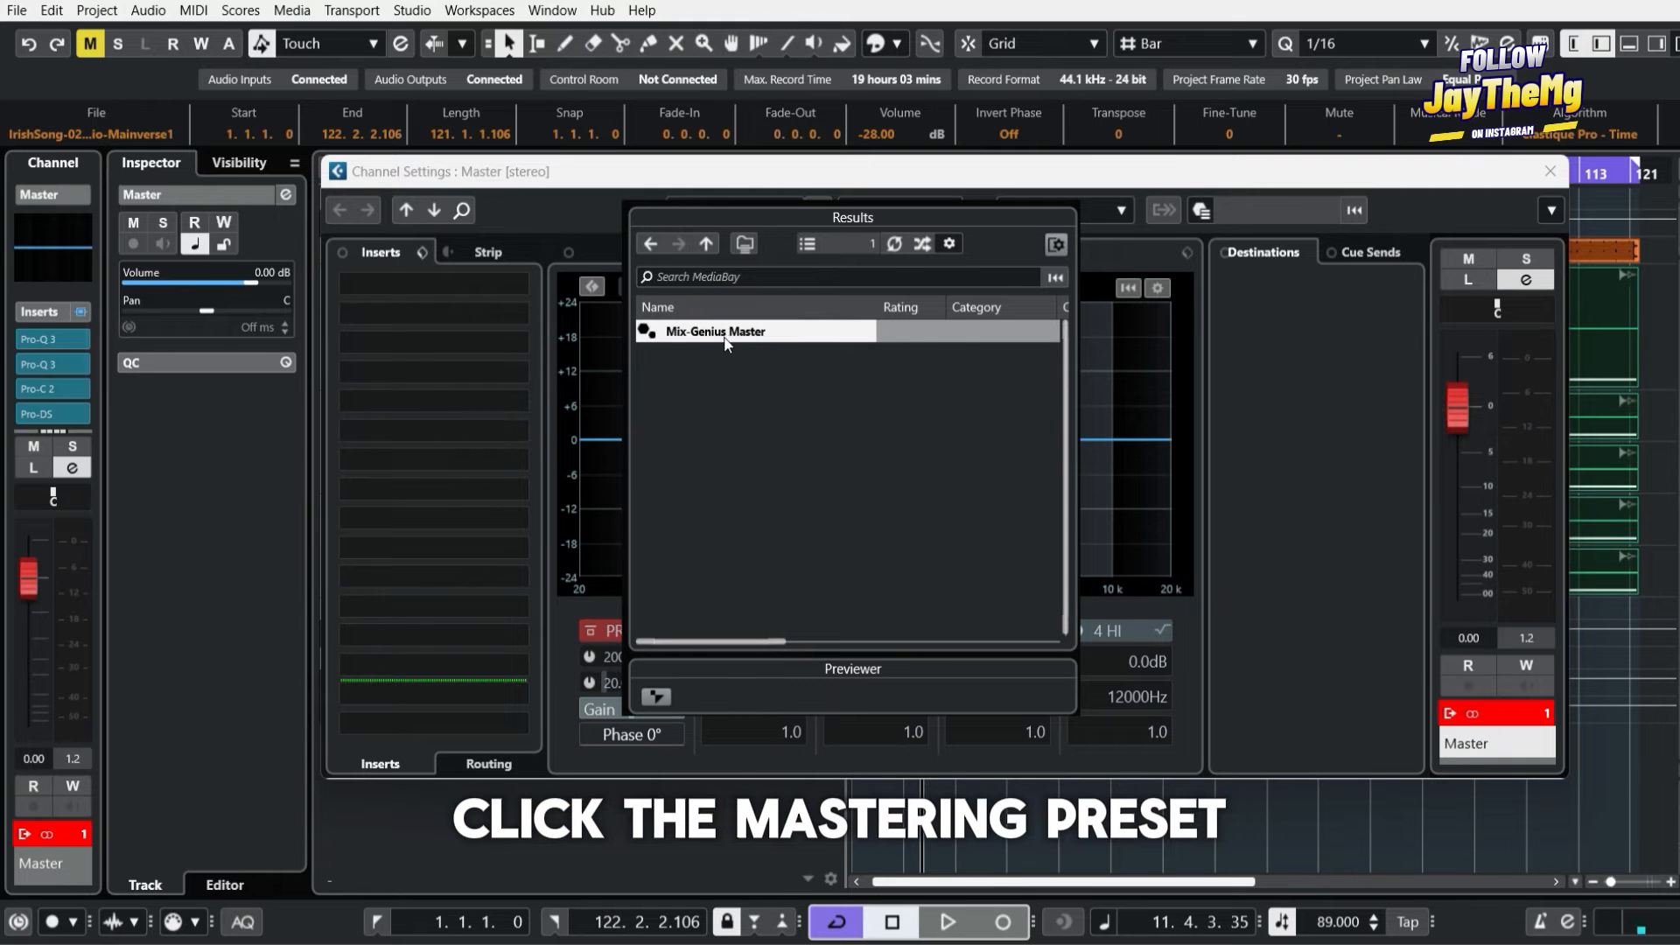
{"action": "double_click", "coordinate": [714, 331]}
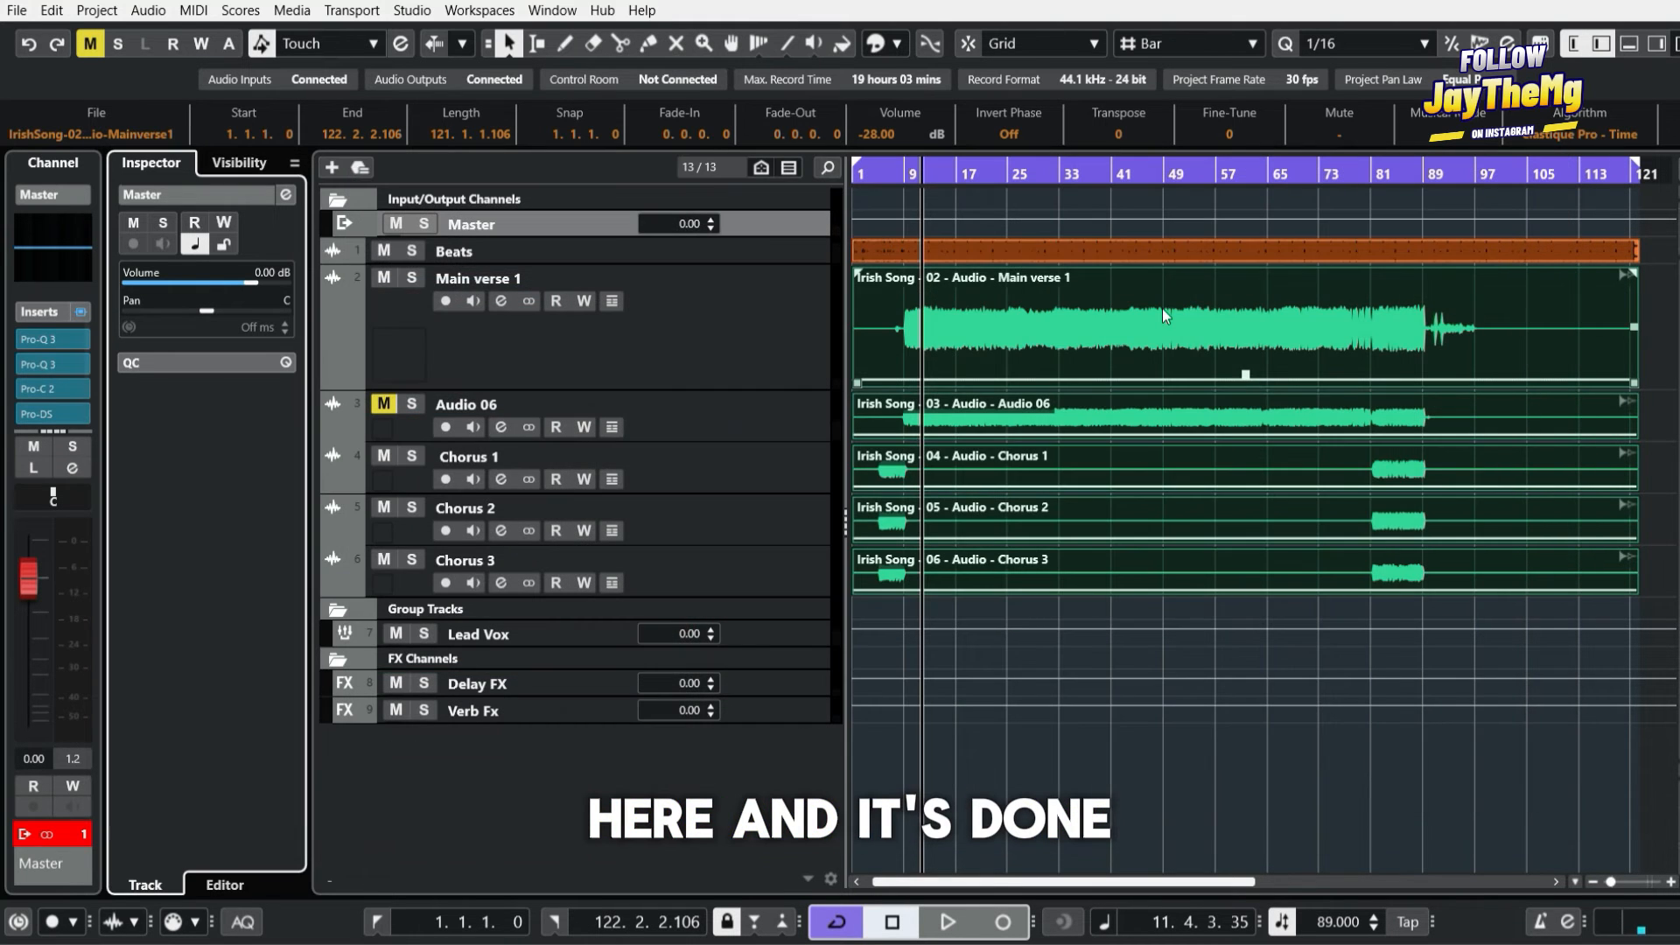
{"action": "left_click", "coordinate": [947, 922]}
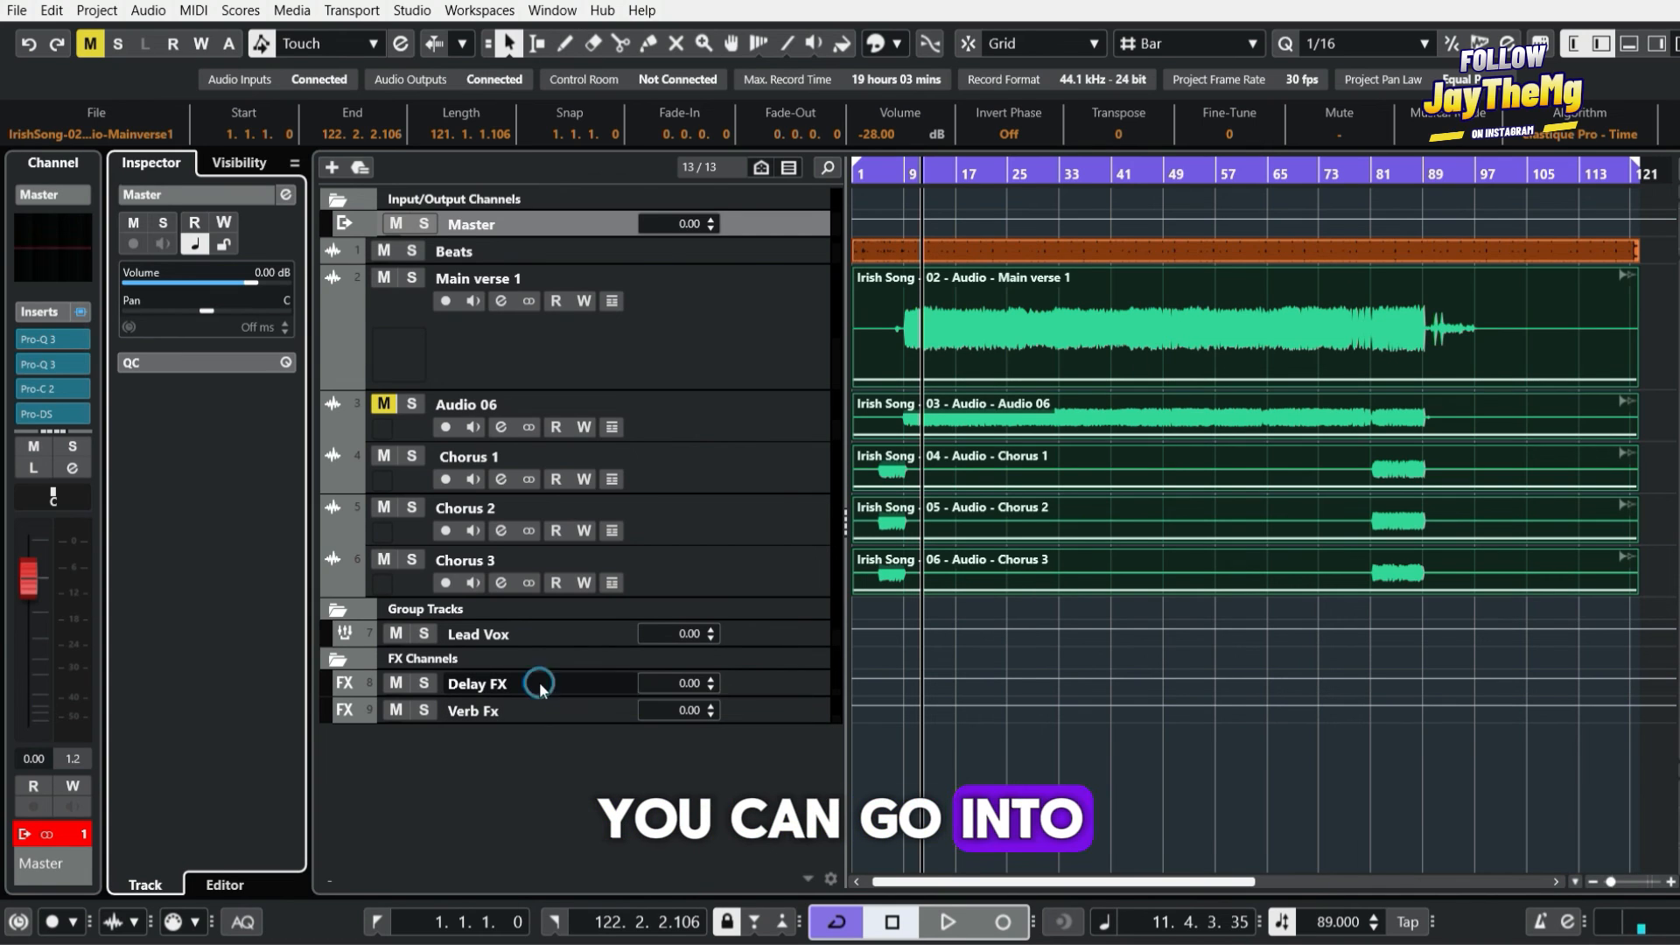
{"action": "left_click", "coordinate": [472, 709]}
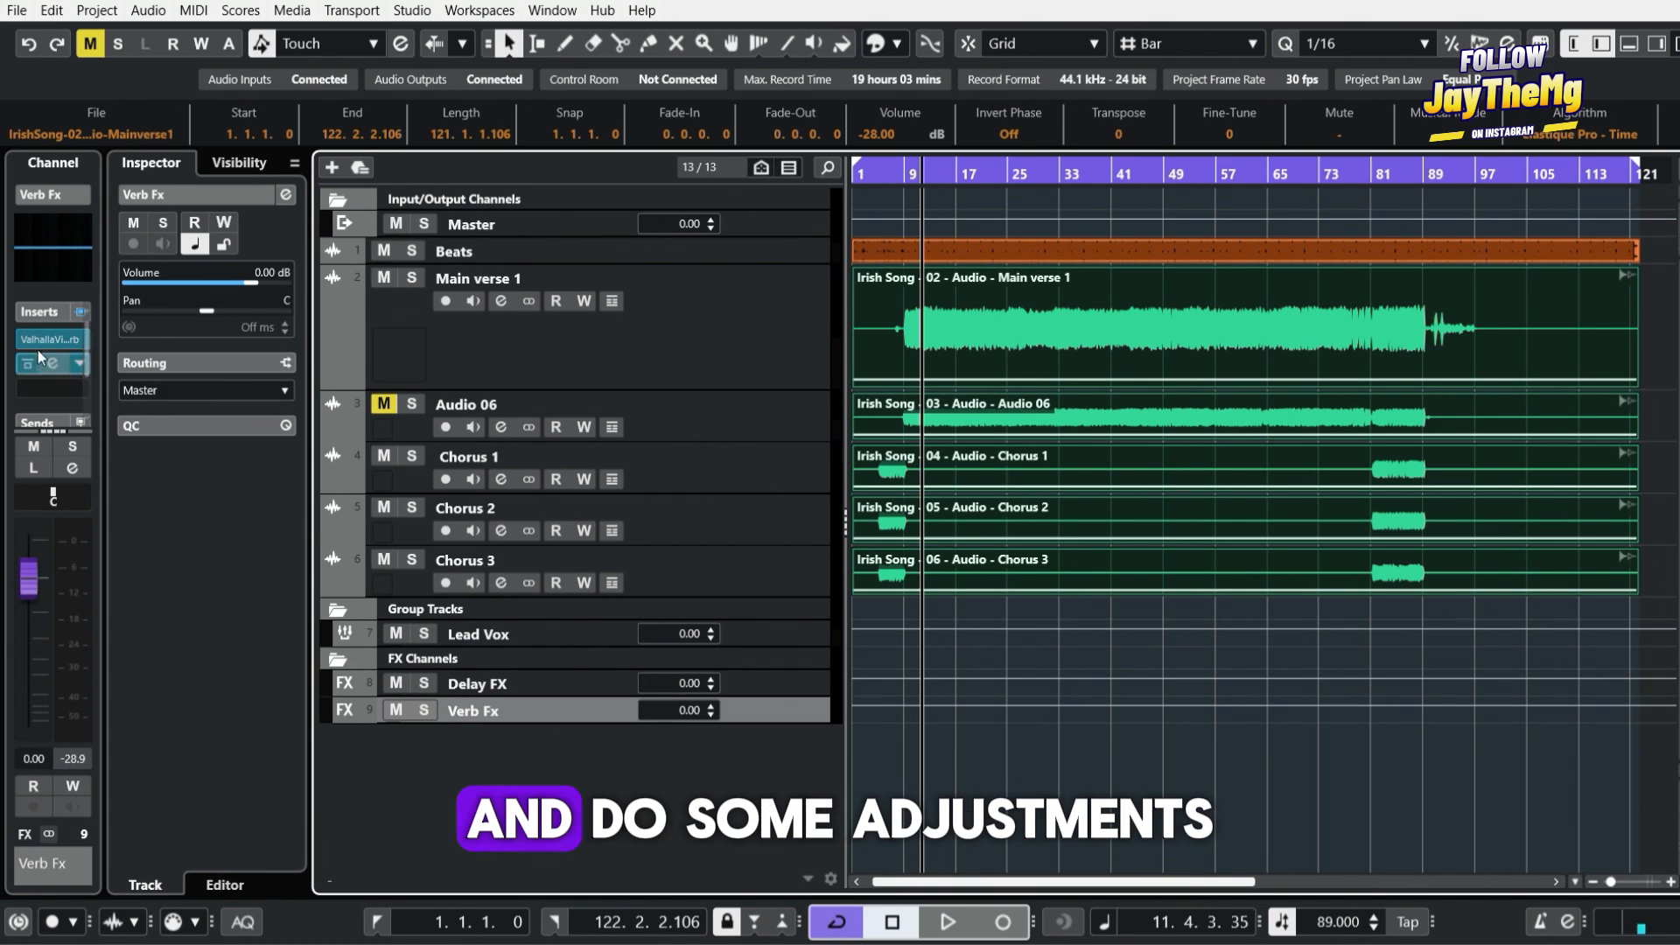
{"action": "left_click", "coordinate": [478, 634]}
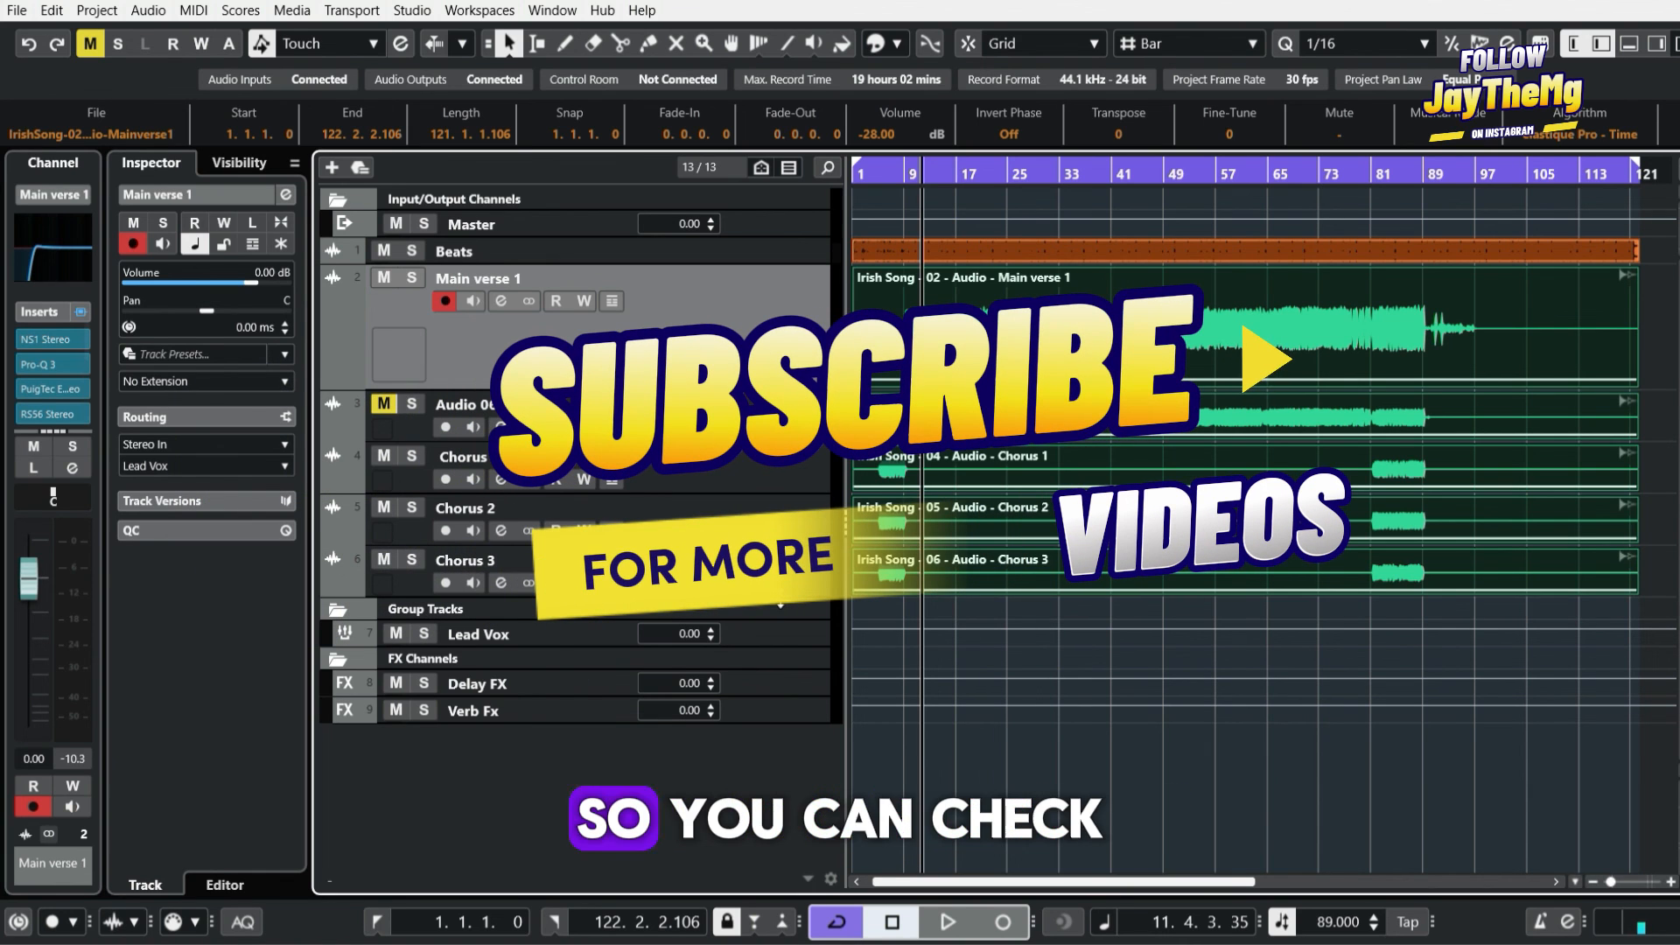
{"action": "mouse_move", "coordinate": [778, 610]}
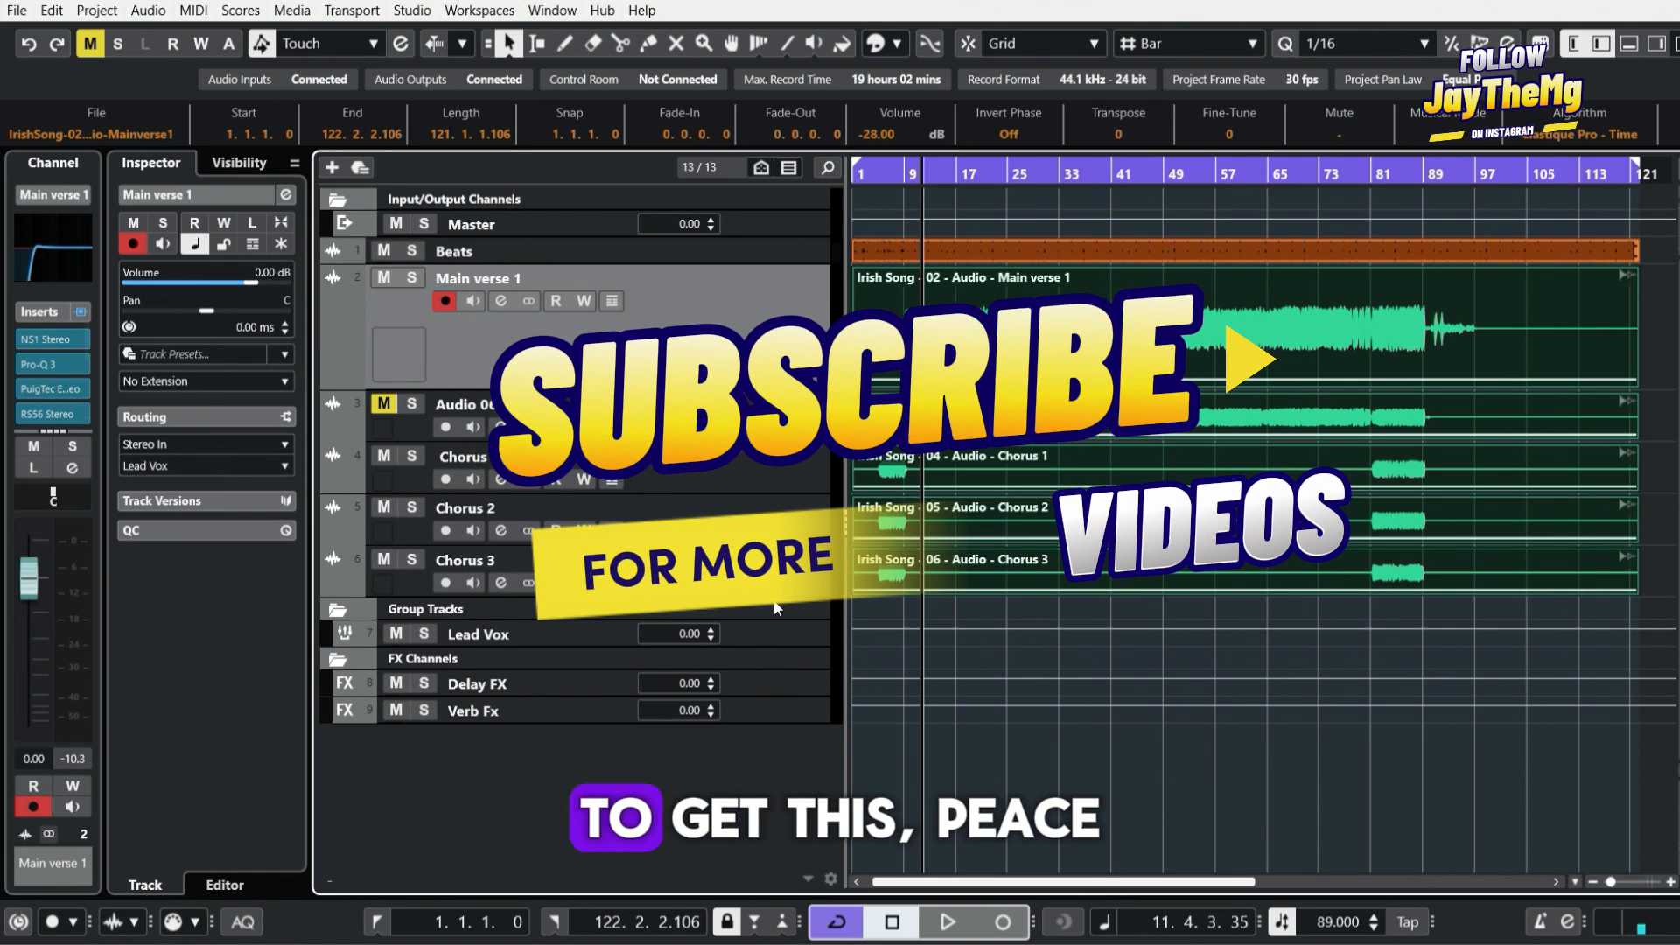